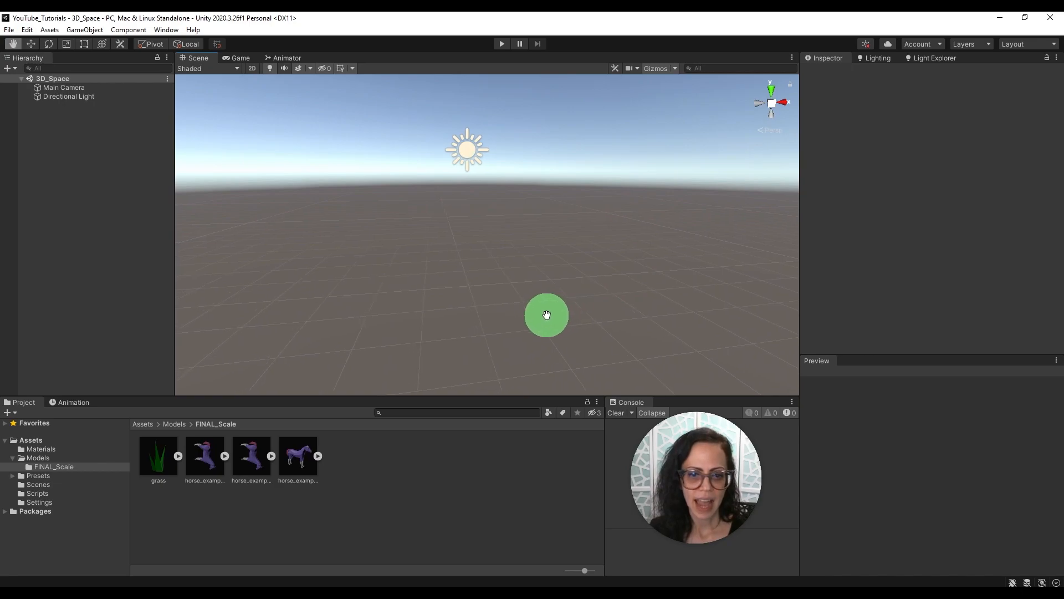
# Step: Add a Plane 3D object to the empty 3D_Space scene from the Hierarchy menu
pyautogui.moveTo(546, 315); pyautogui.dragTo(568, 306)
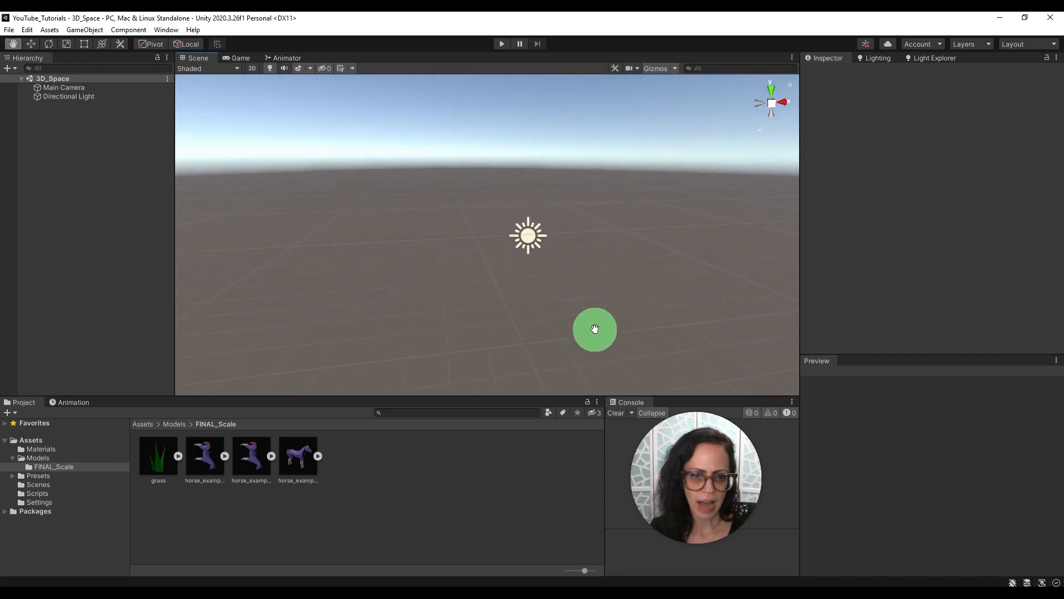
pyautogui.moveTo(594, 329); pyautogui.dragTo(583, 300)
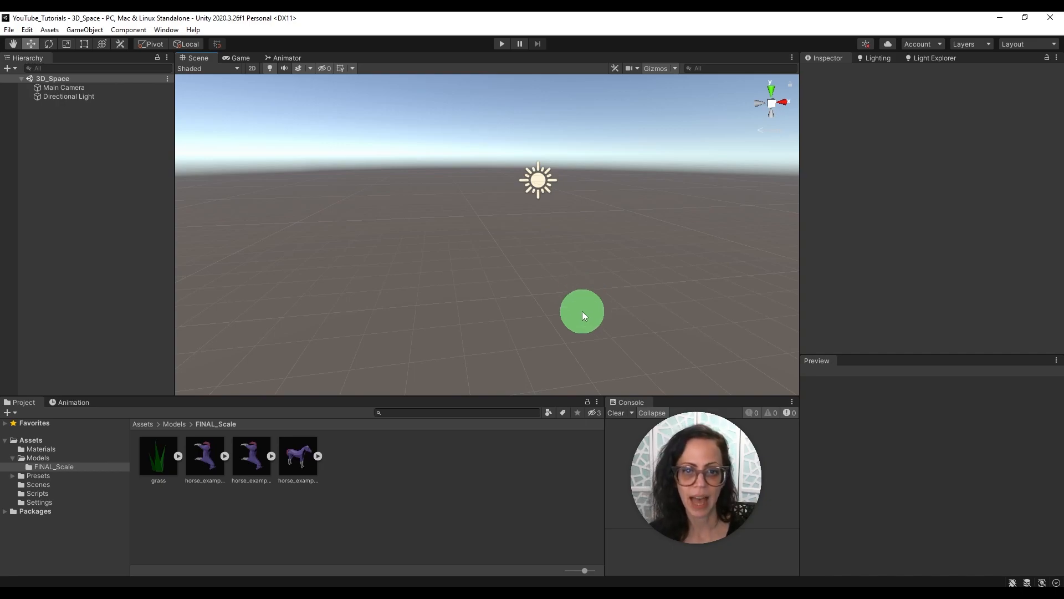
pyautogui.moveTo(582, 314); pyautogui.dragTo(259, 222)
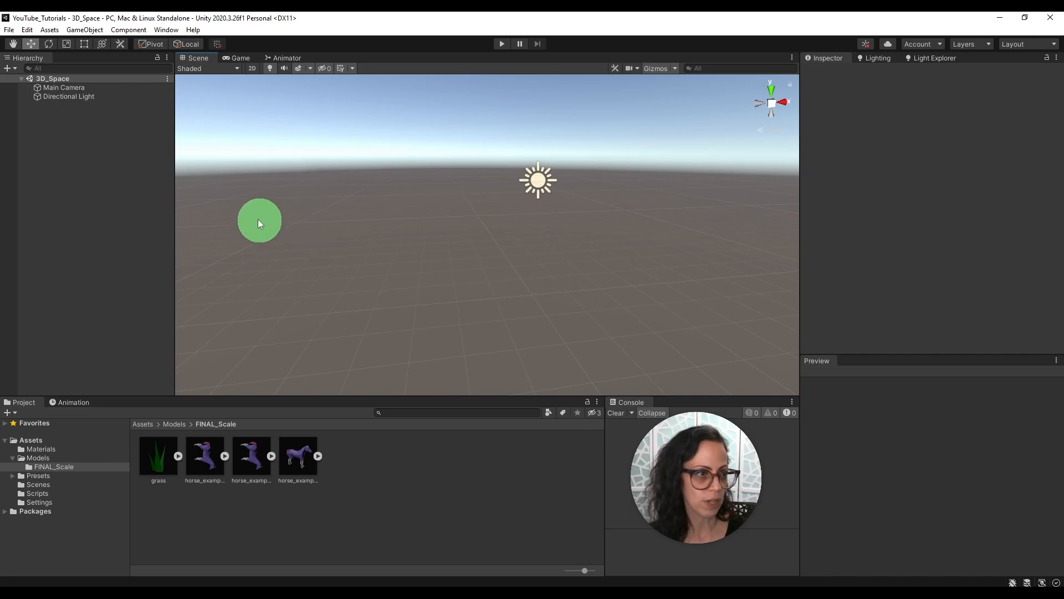
pyautogui.moveTo(259, 221); pyautogui.dragTo(74, 200)
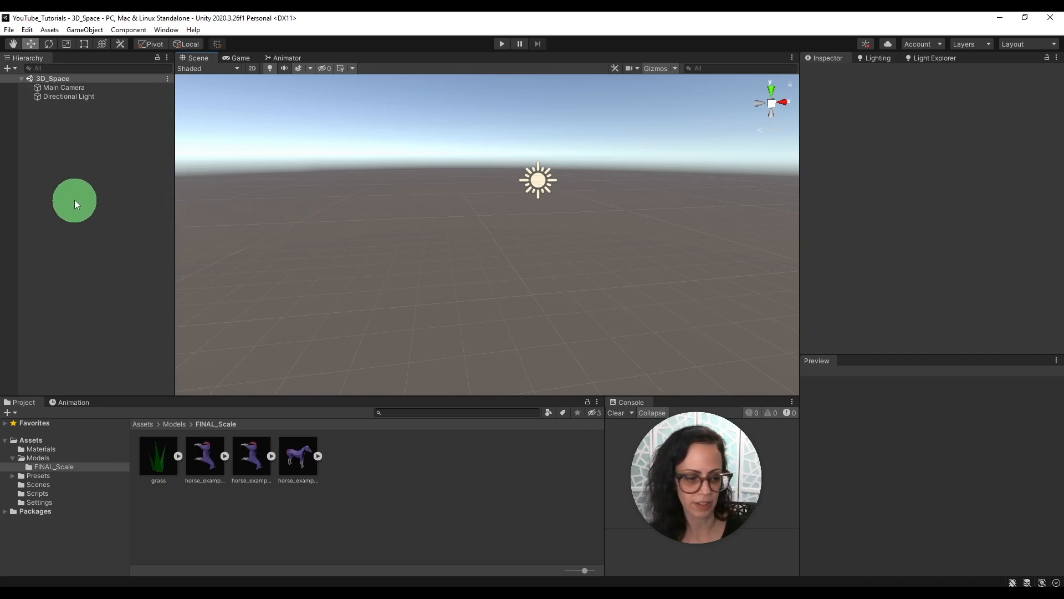
pyautogui.rightClick(78, 203)
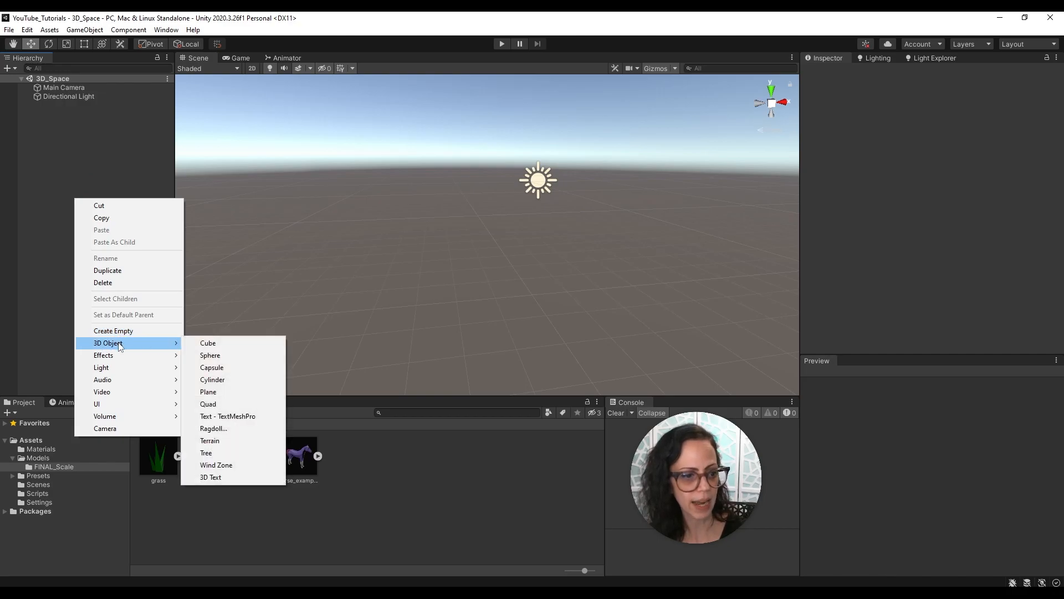
pyautogui.click(208, 392)
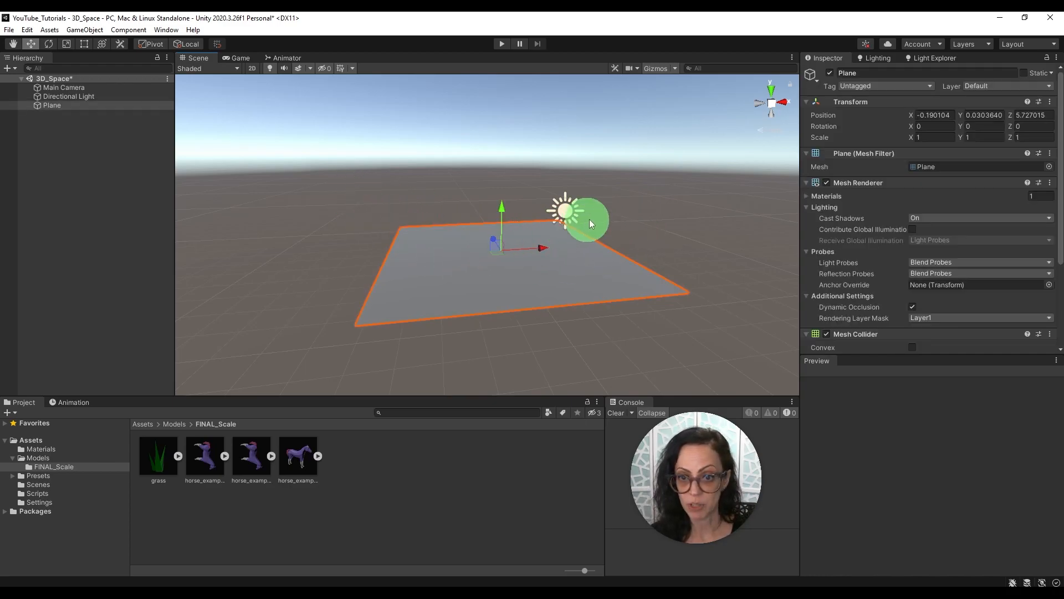
pyautogui.click(88, 115)
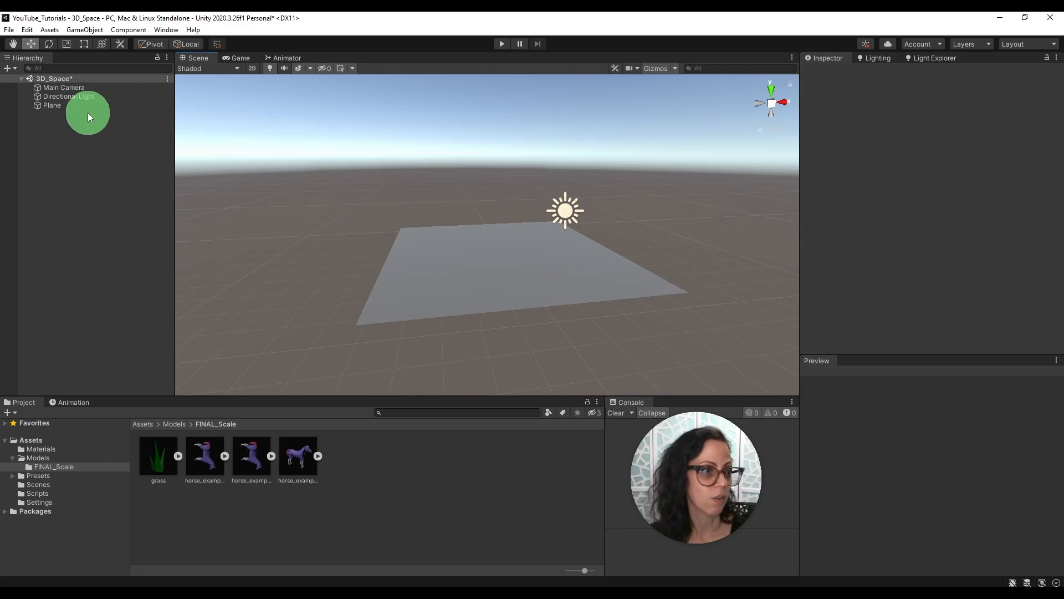
pyautogui.click(69, 96)
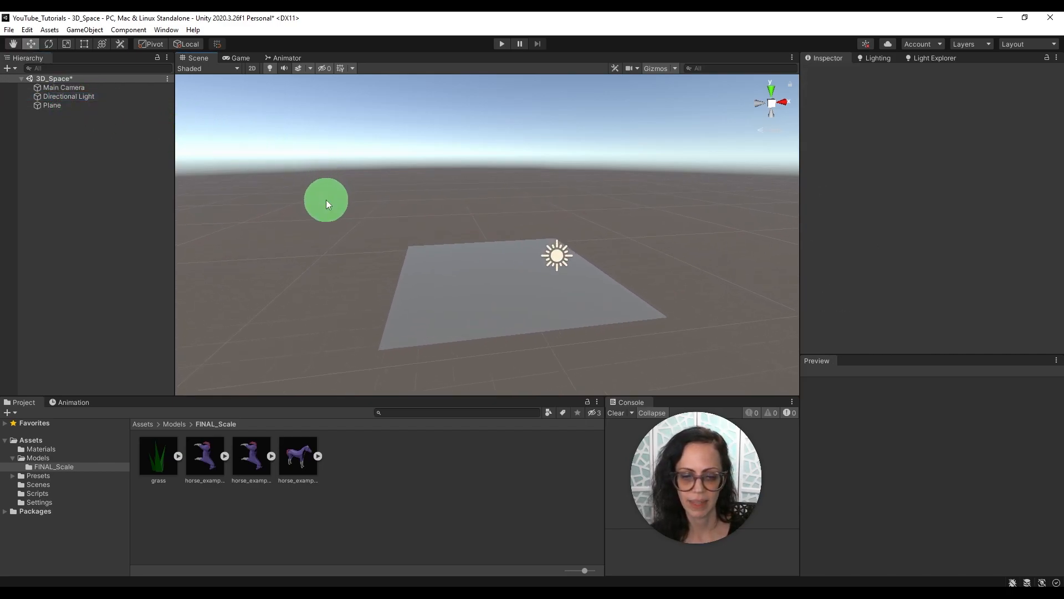
pyautogui.moveTo(326, 200); pyautogui.dragTo(473, 190)
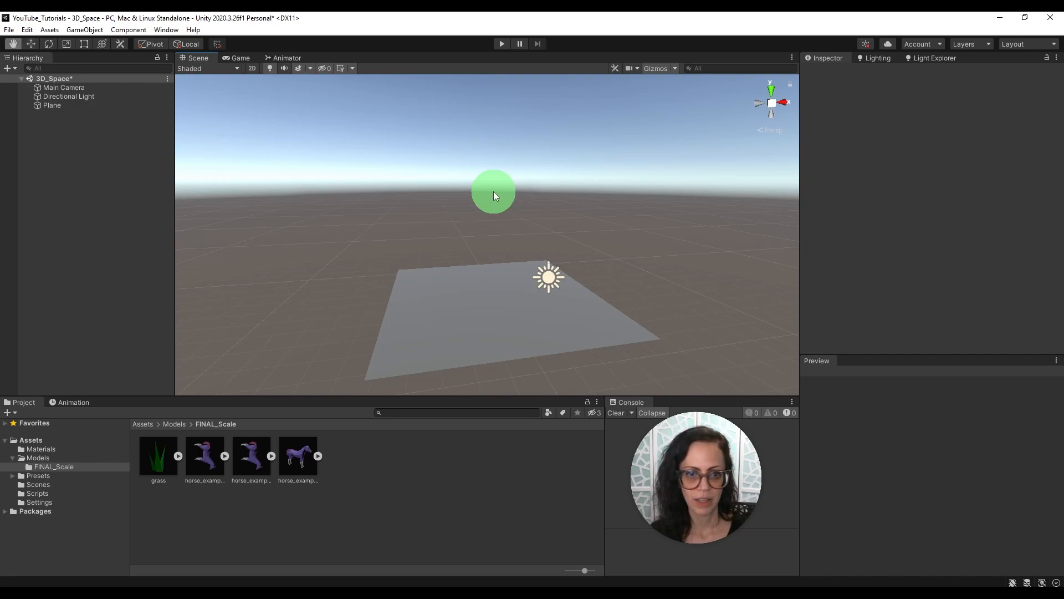
pyautogui.moveTo(493, 197); pyautogui.dragTo(498, 177)
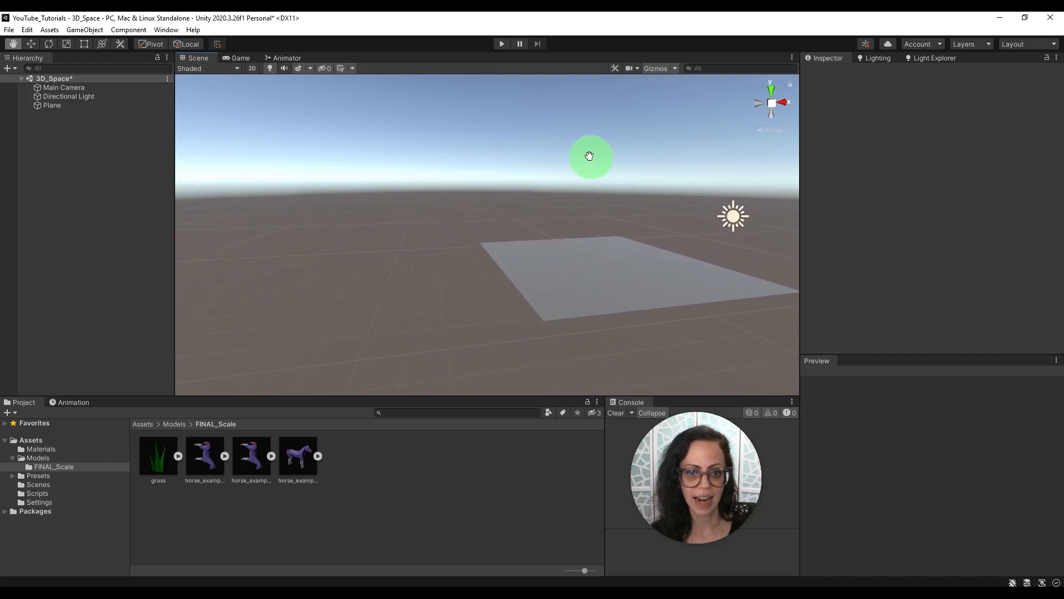
pyautogui.moveTo(589, 156); pyautogui.dragTo(562, 184)
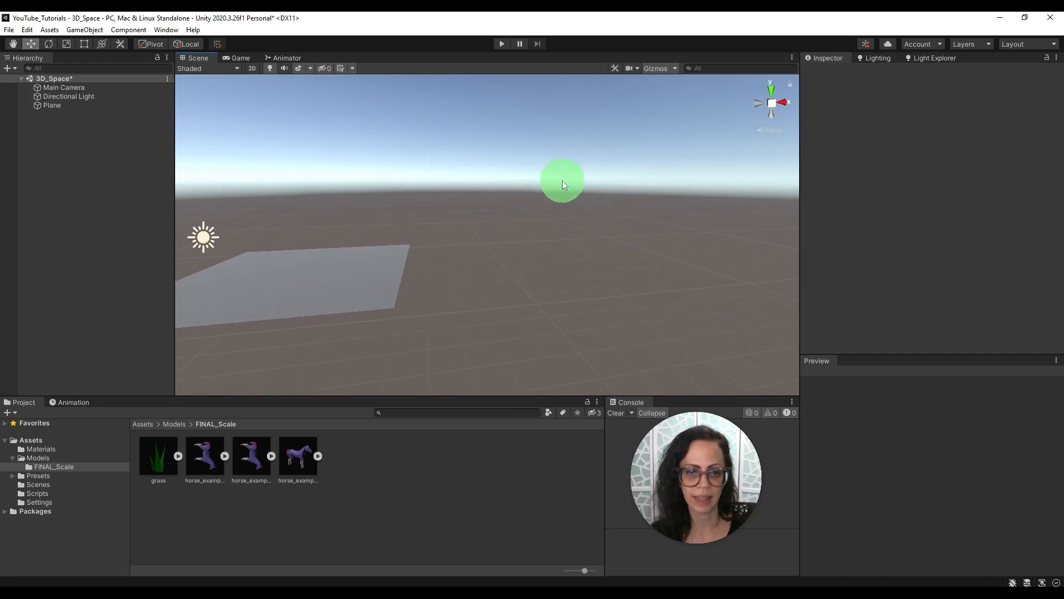
pyautogui.moveTo(562, 185); pyautogui.dragTo(487, 187)
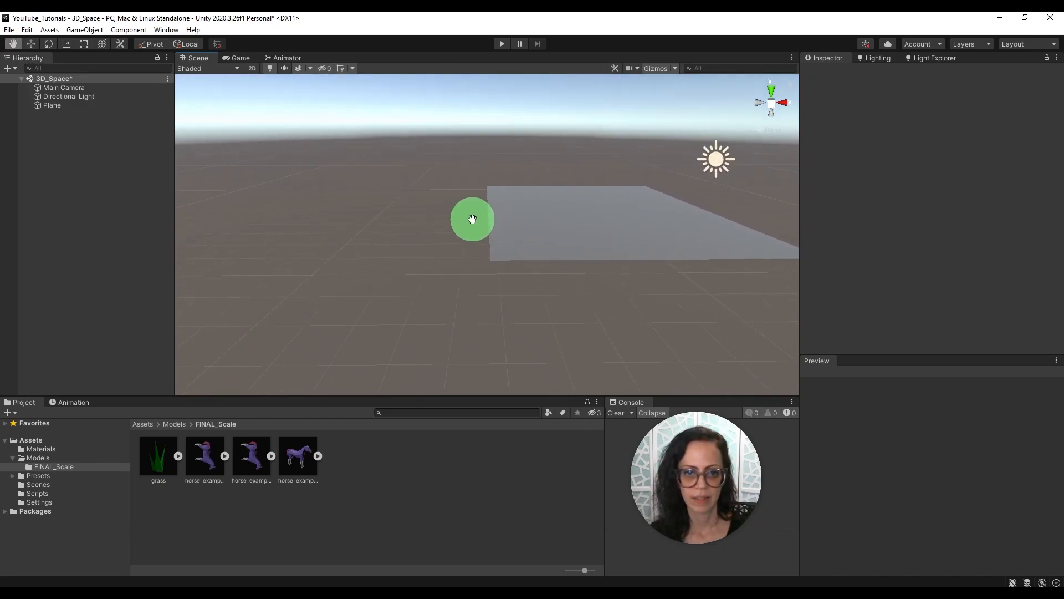
pyautogui.moveTo(473, 218); pyautogui.dragTo(529, 170)
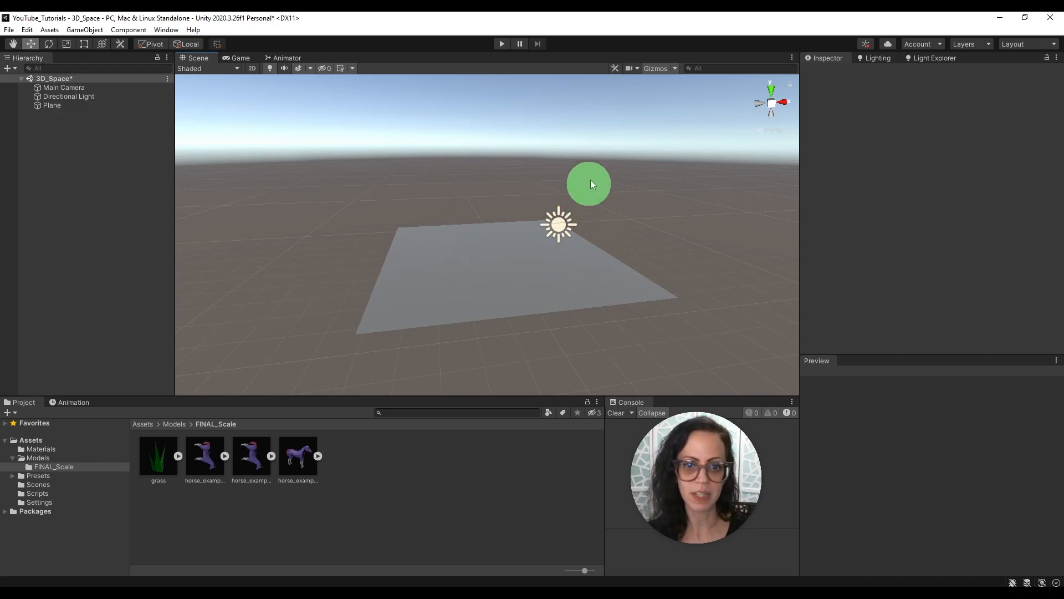
pyautogui.moveTo(588, 184); pyautogui.dragTo(605, 163)
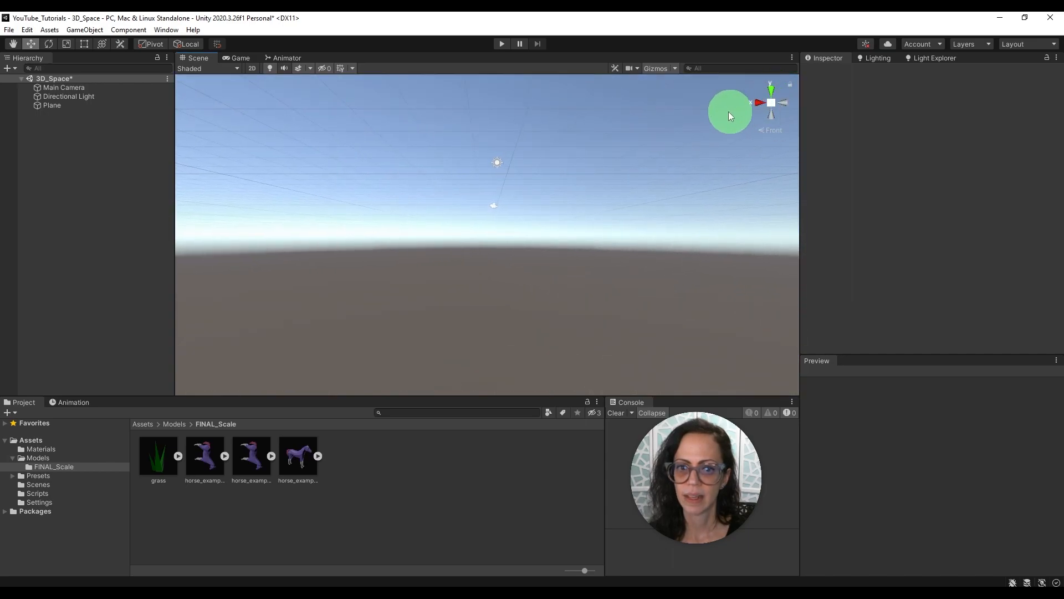
pyautogui.moveTo(730, 116); pyautogui.dragTo(689, 219)
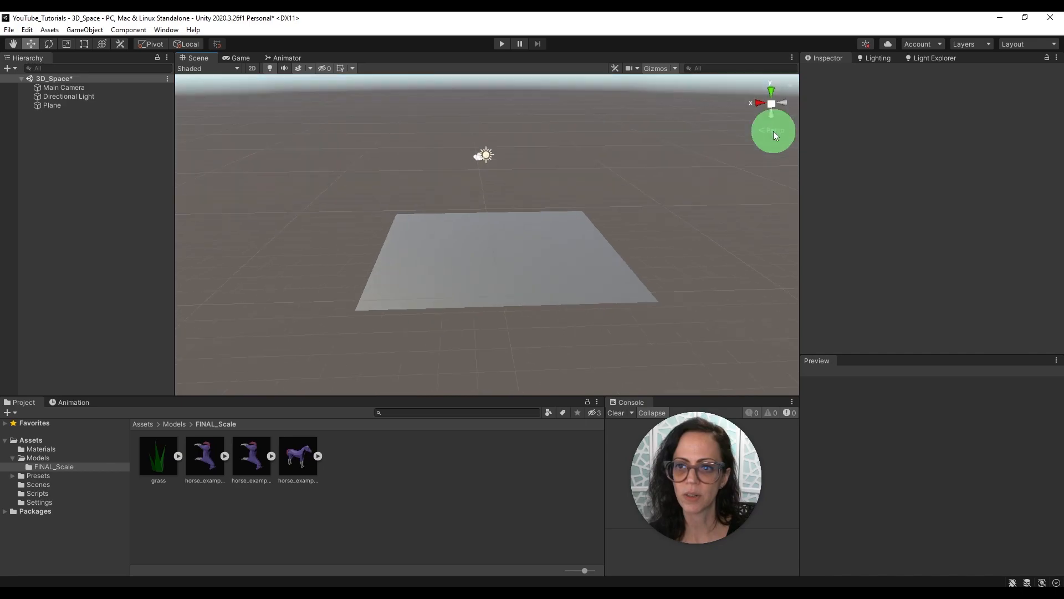
pyautogui.click(771, 91)
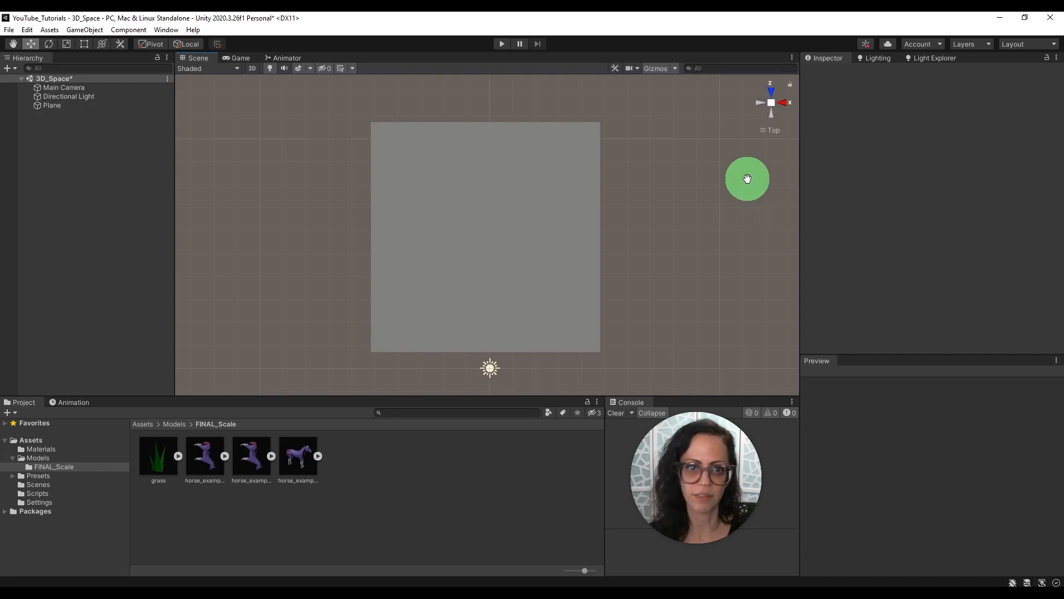
pyautogui.moveTo(747, 178); pyautogui.dragTo(755, 129)
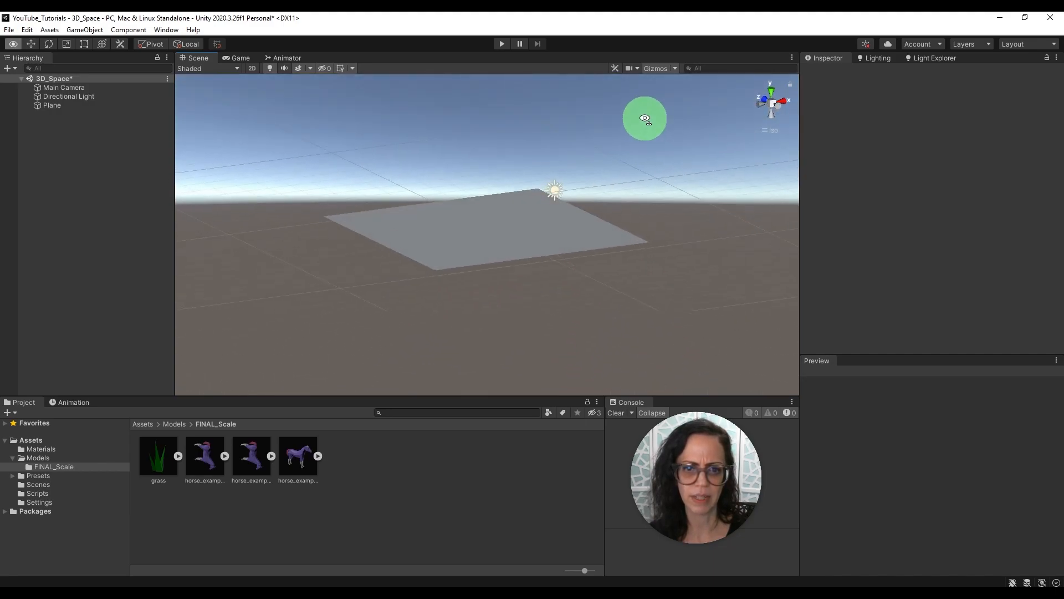
pyautogui.moveTo(645, 119); pyautogui.dragTo(703, 176)
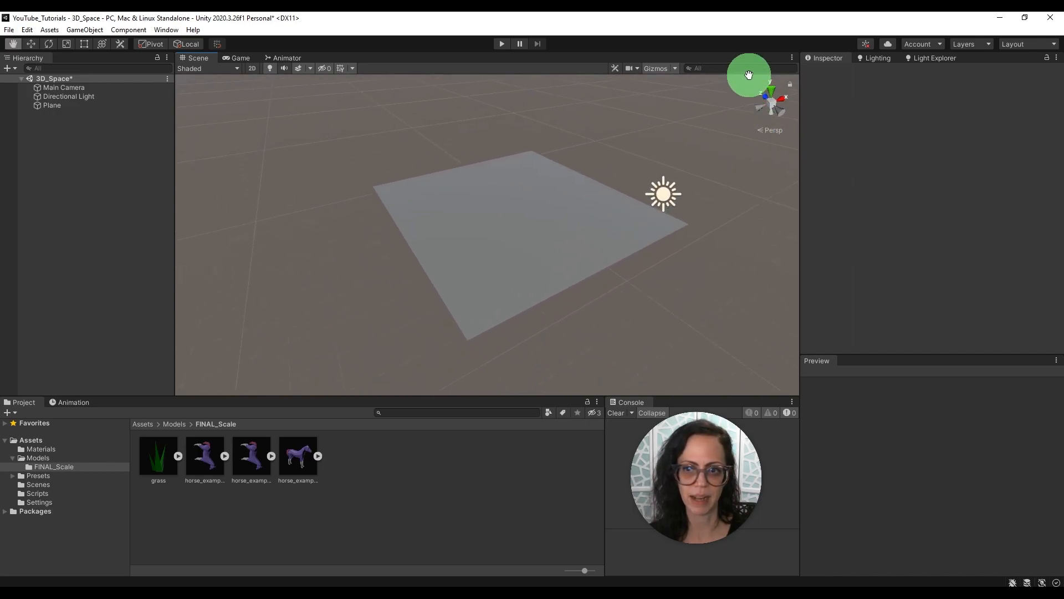
pyautogui.moveTo(749, 74); pyautogui.dragTo(704, 159)
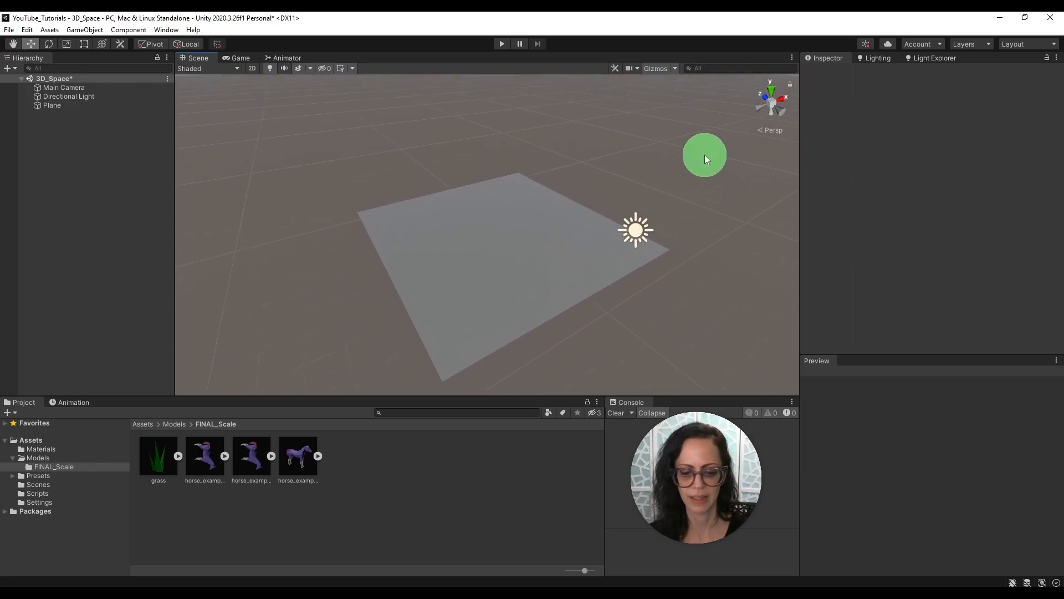
pyautogui.moveTo(705, 155); pyautogui.dragTo(662, 188)
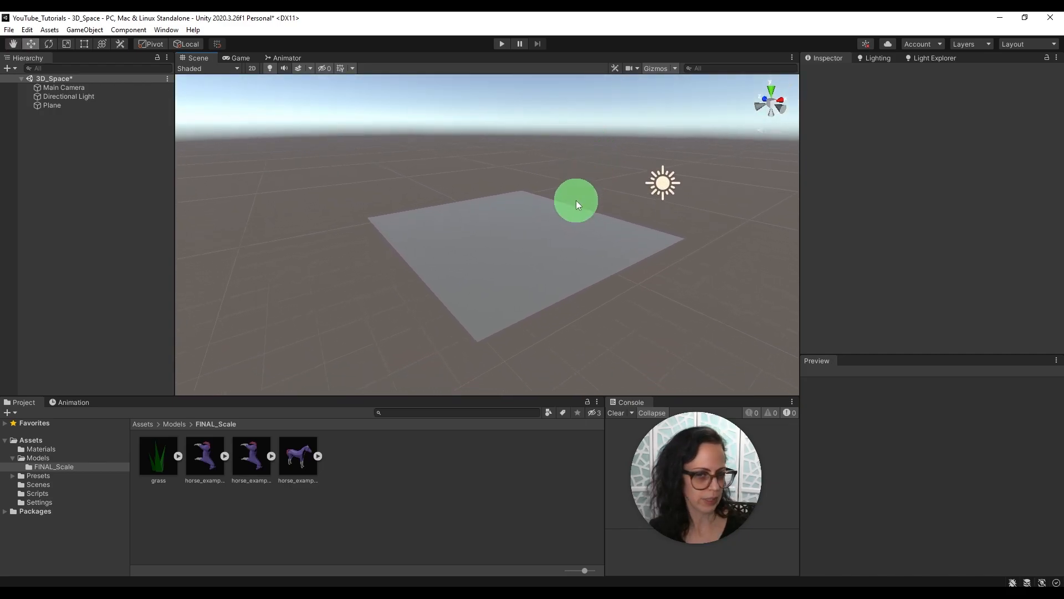
# Step: Reset the Plane's Transform so its position, rotation and scale return to defaults
pyautogui.click(51, 105)
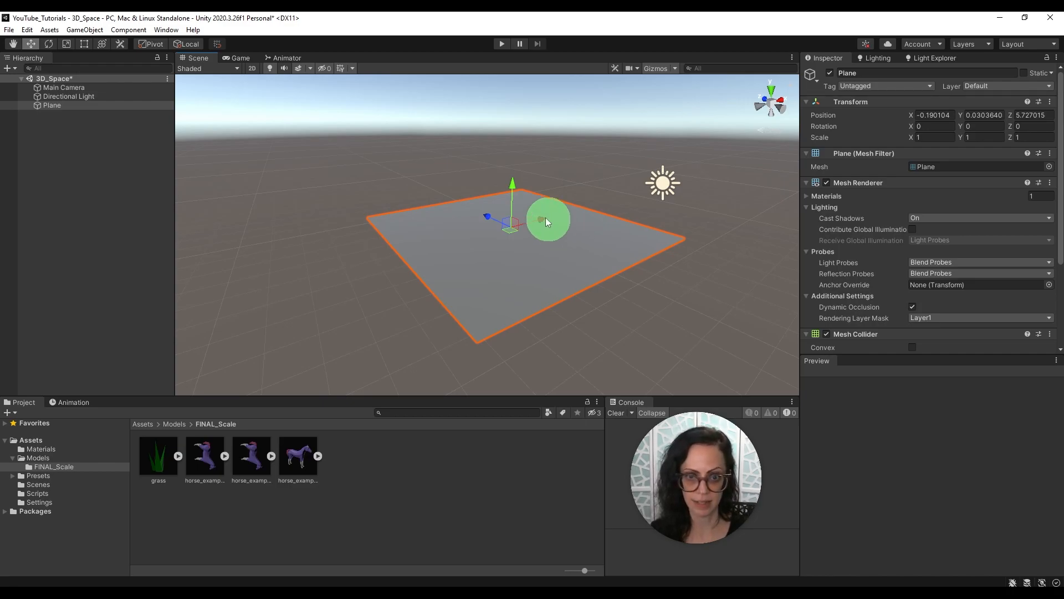
pyautogui.moveTo(850, 108)
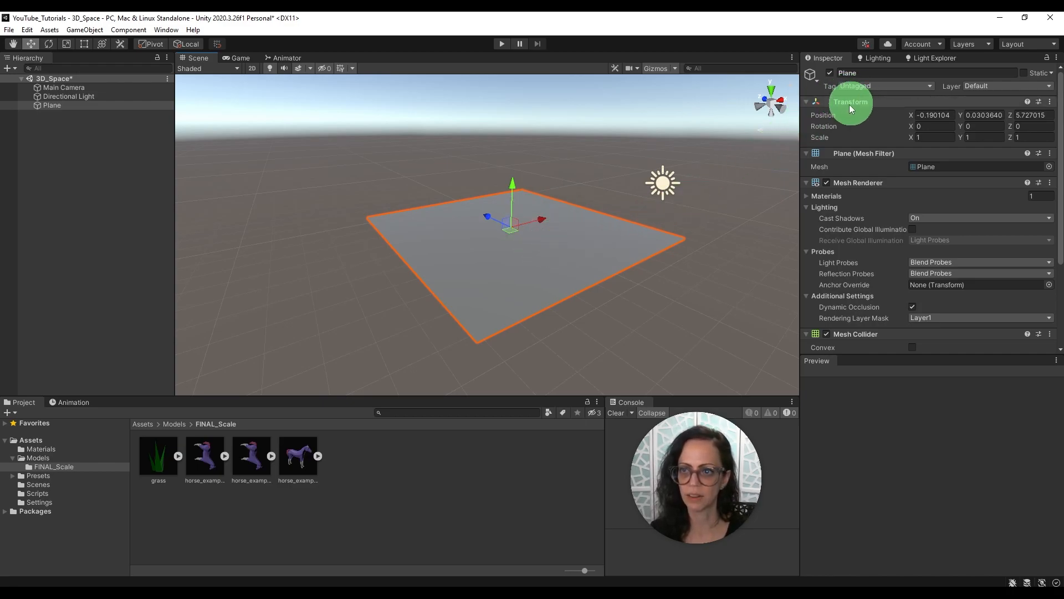
pyautogui.moveTo(890, 140)
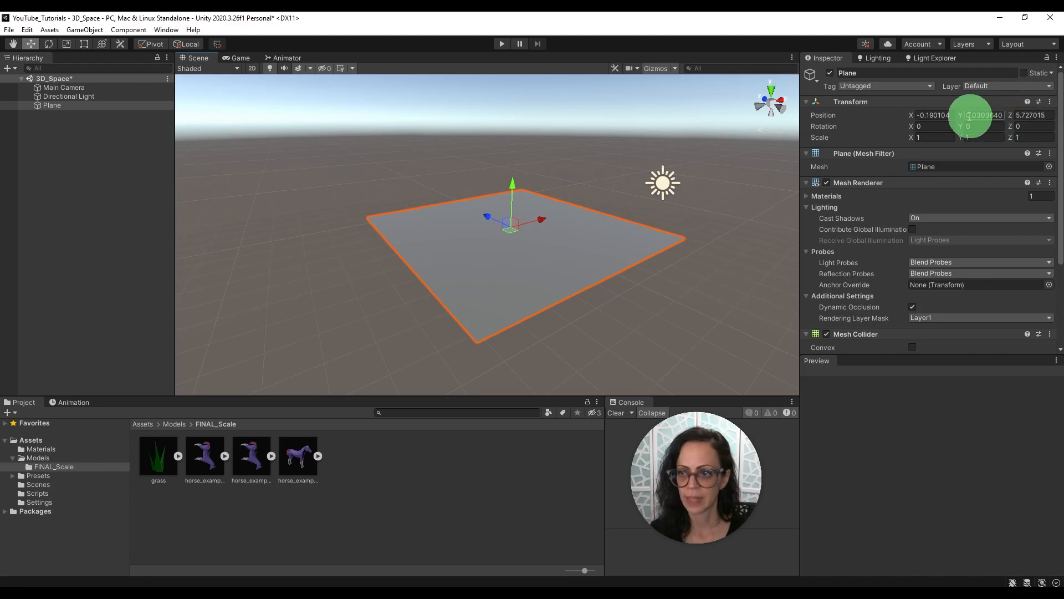
pyautogui.click(933, 114)
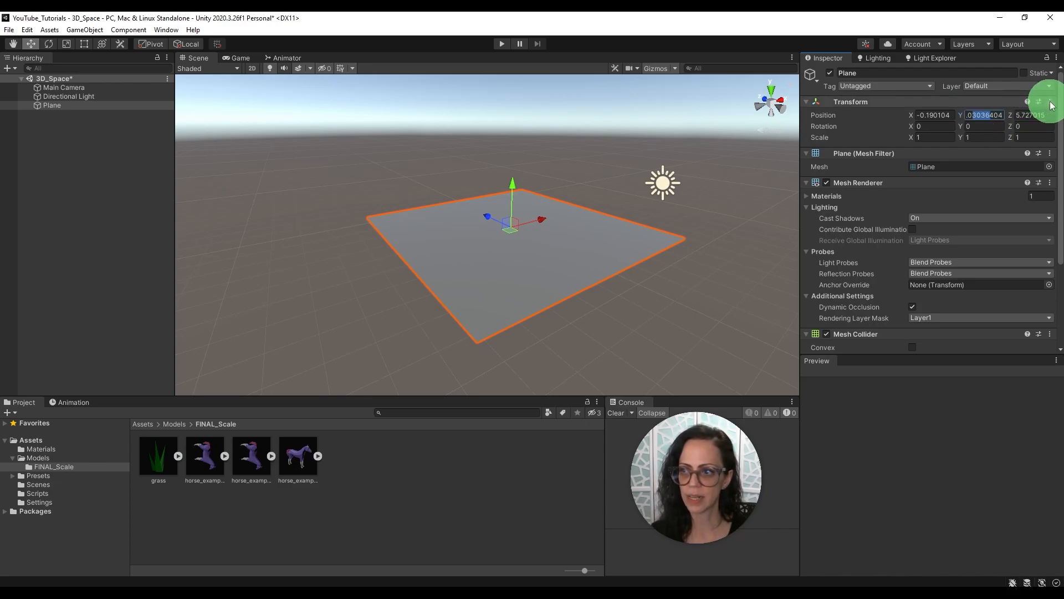
pyautogui.click(1049, 102)
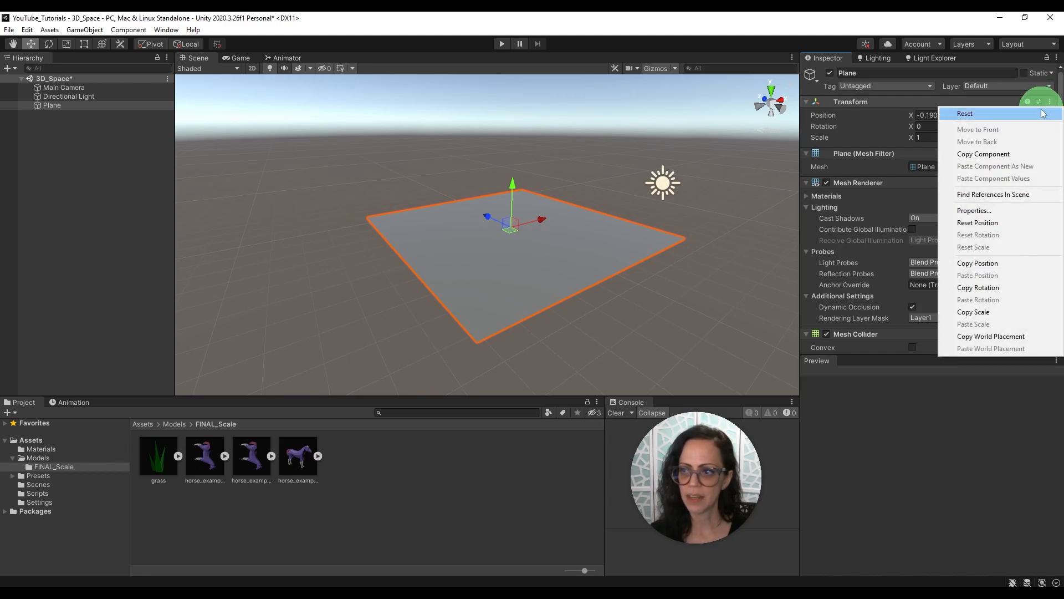
pyautogui.click(964, 113)
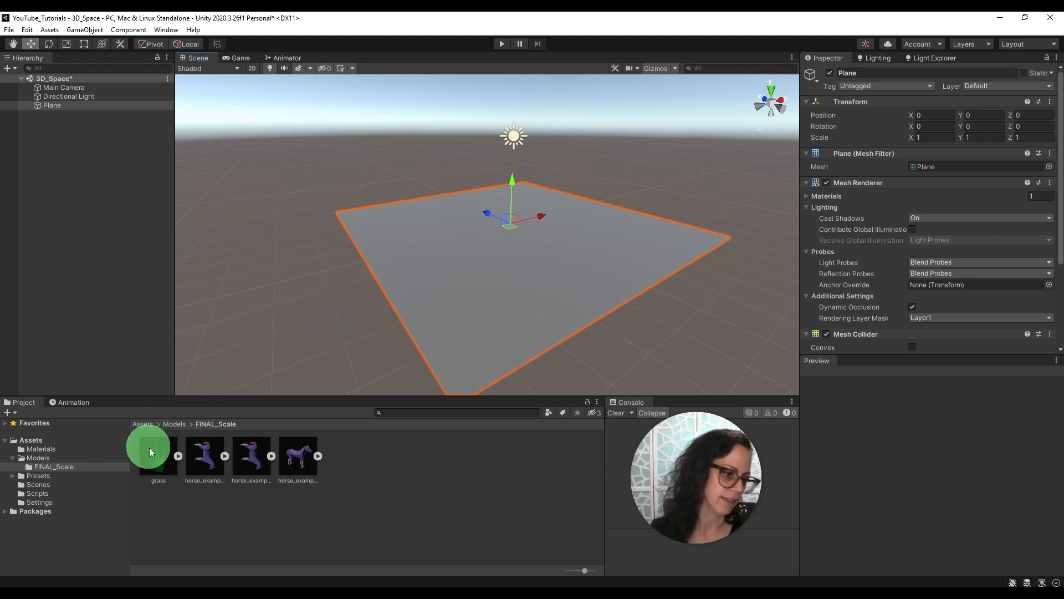
# Step: Drag the grass model from the Project window into the scene onto the plane
pyautogui.moveTo(157, 451); pyautogui.dragTo(327, 343)
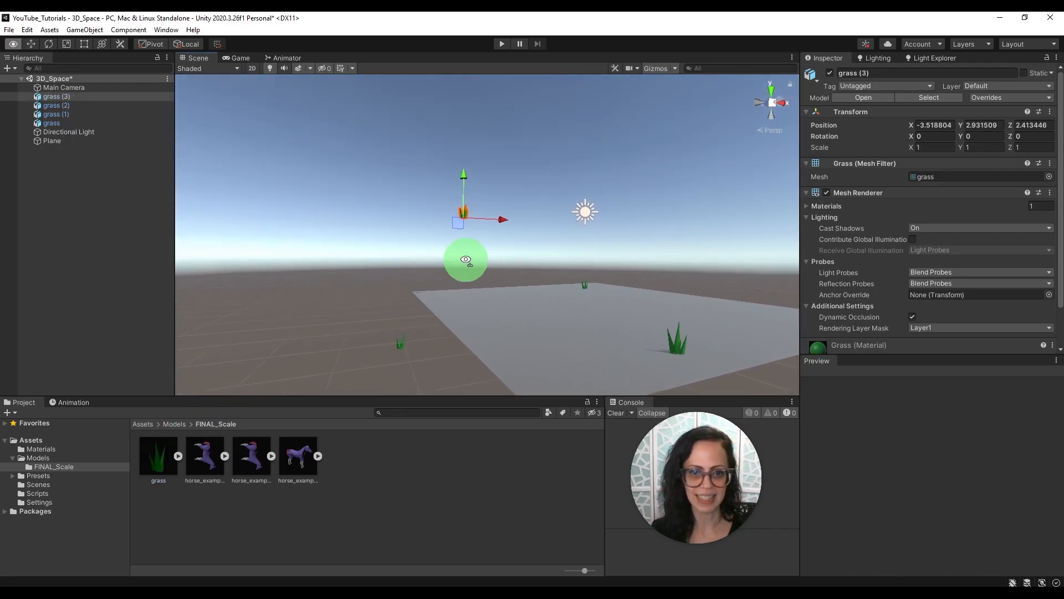
pyautogui.moveTo(466, 260); pyautogui.dragTo(429, 231)
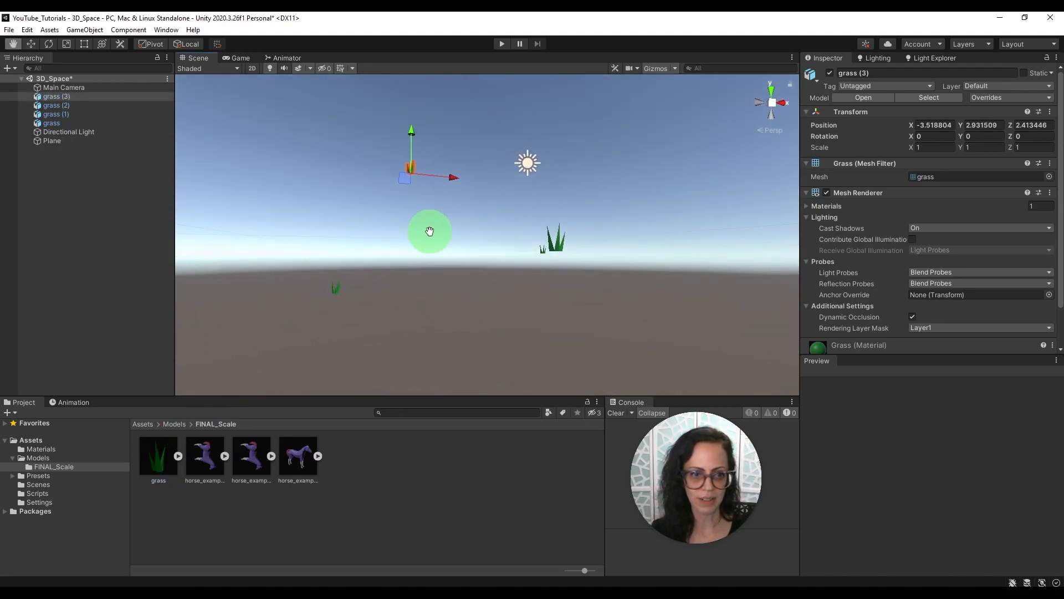
pyautogui.moveTo(429, 230); pyautogui.dragTo(457, 278)
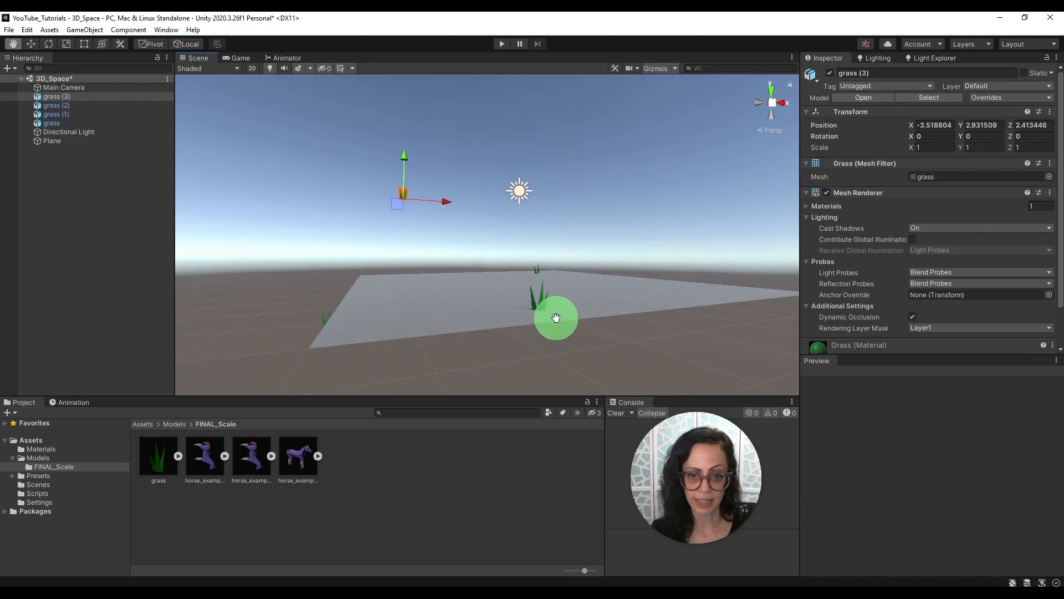
# Step: Reset grass (3)'s position to the world origin via the Transform menu
pyautogui.moveTo(556, 317); pyautogui.dragTo(524, 332)
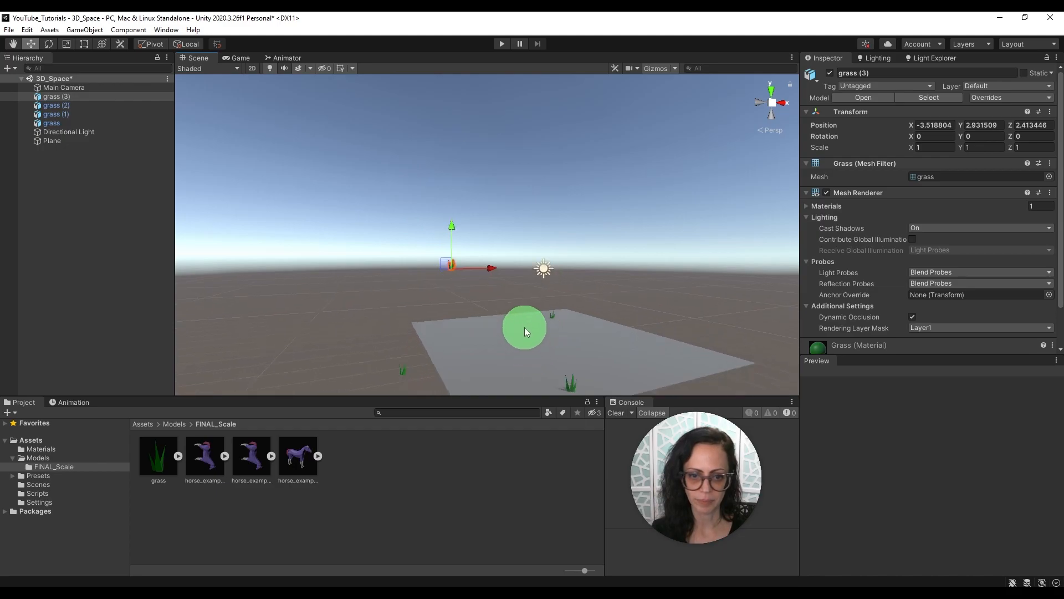
pyautogui.moveTo(525, 331); pyautogui.dragTo(555, 342)
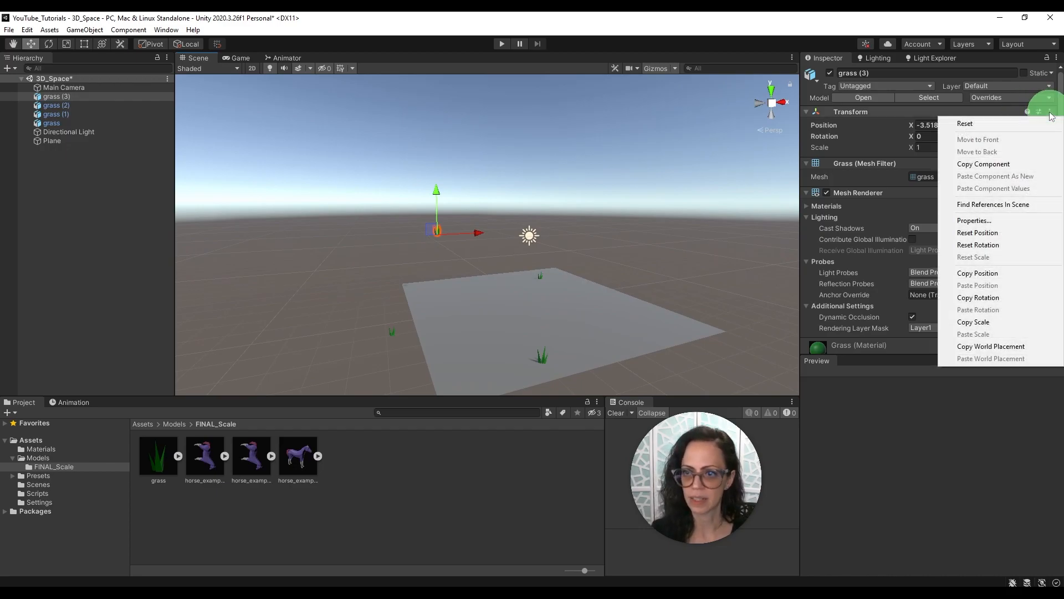
pyautogui.click(965, 123)
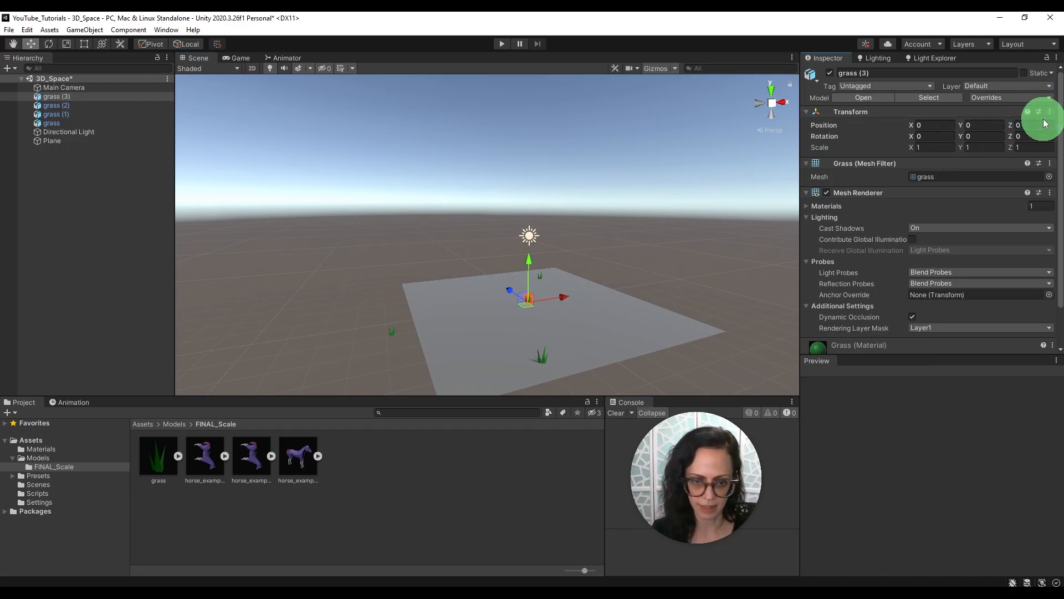
pyautogui.moveTo(763, 269)
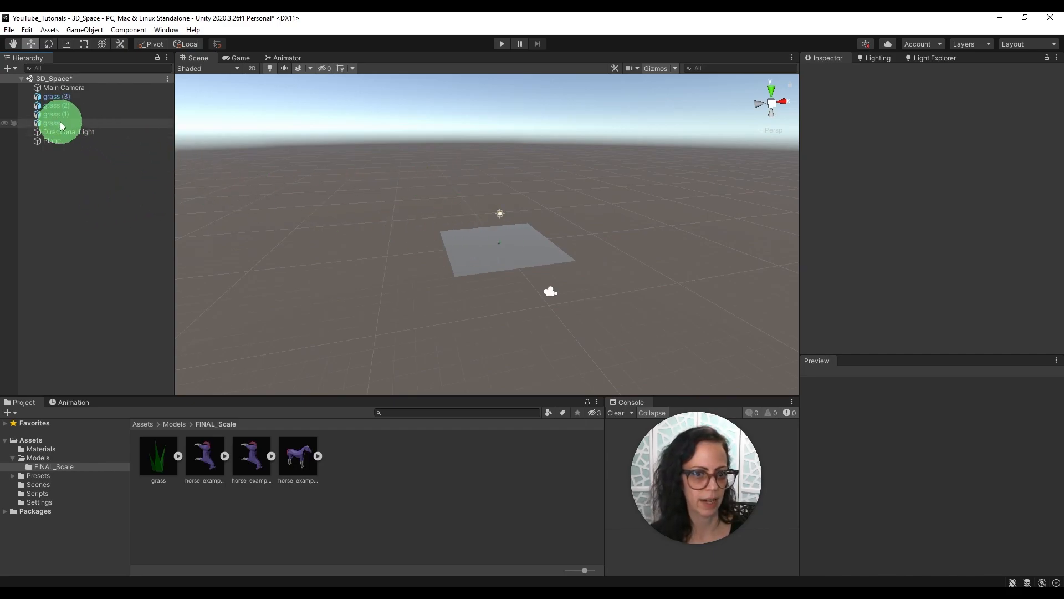
# Step: Move a grass model with the move gizmo to a spot near the plane's far edge
pyautogui.click(51, 123)
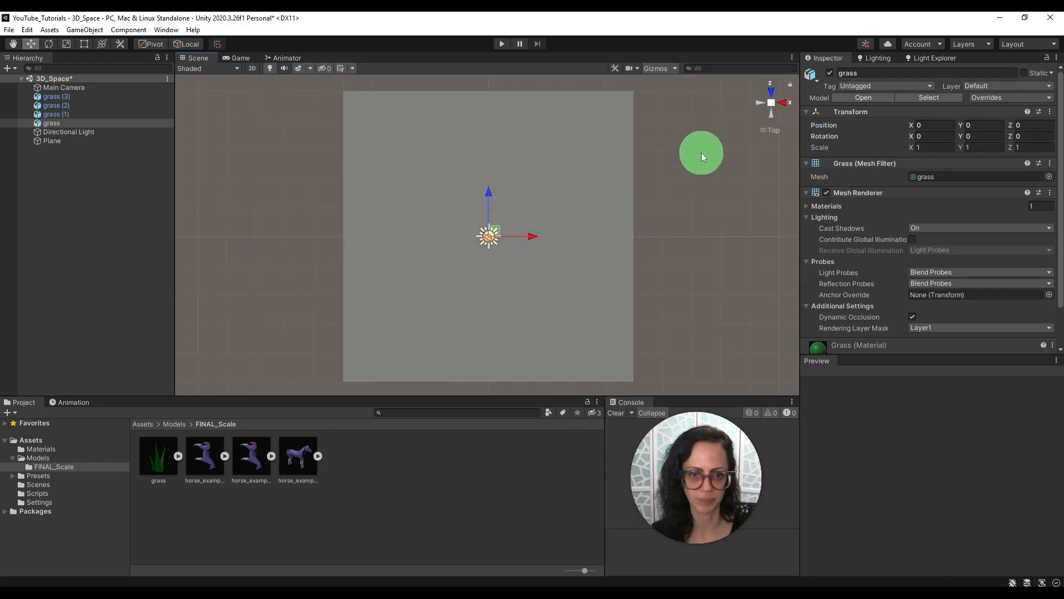
pyautogui.moveTo(701, 152); pyautogui.dragTo(490, 192)
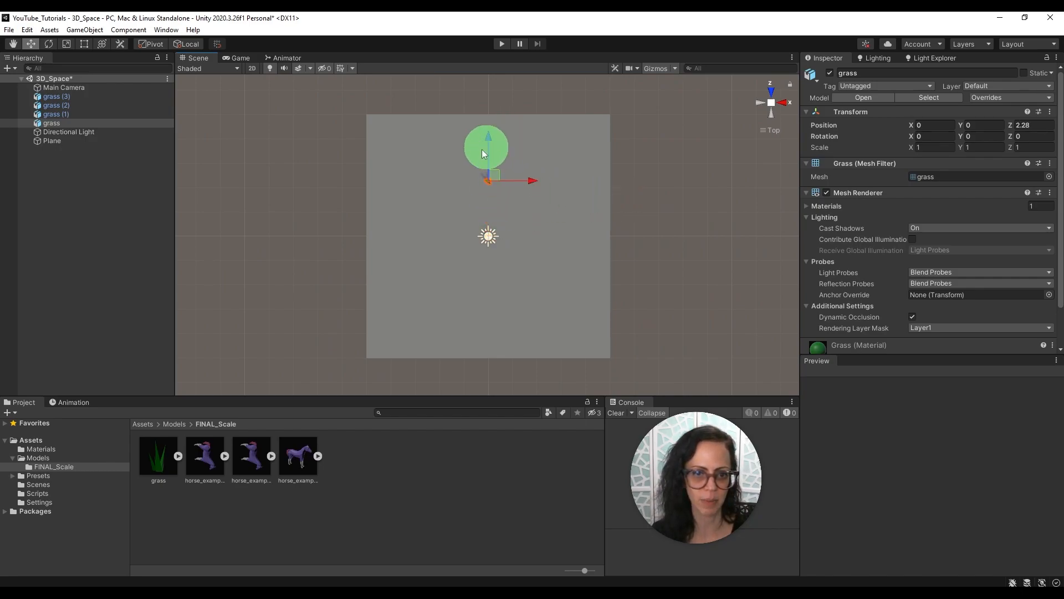
pyautogui.moveTo(486, 145); pyautogui.dragTo(485, 183)
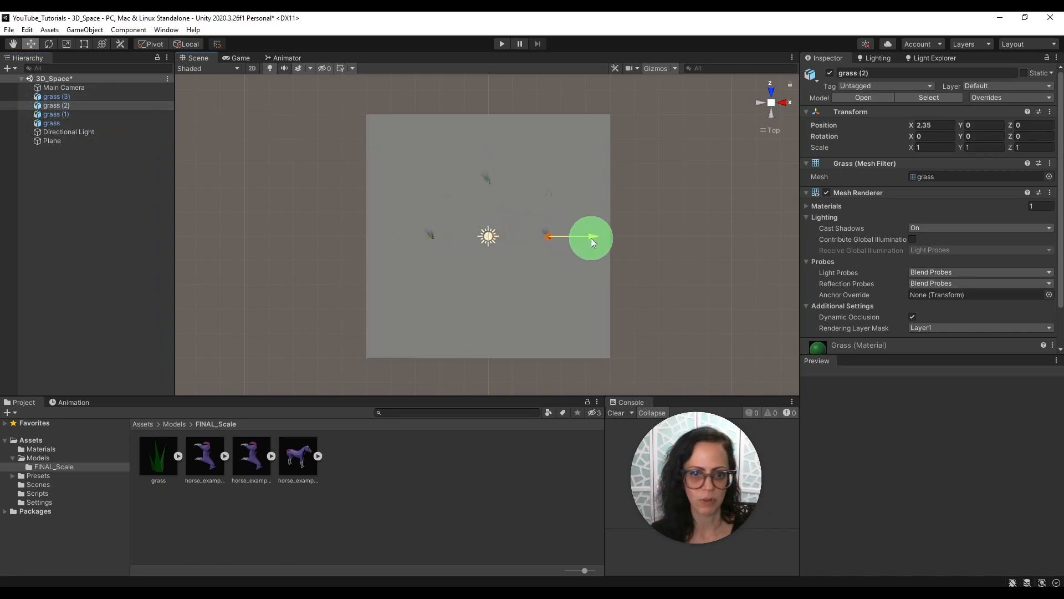
pyautogui.click(55, 95)
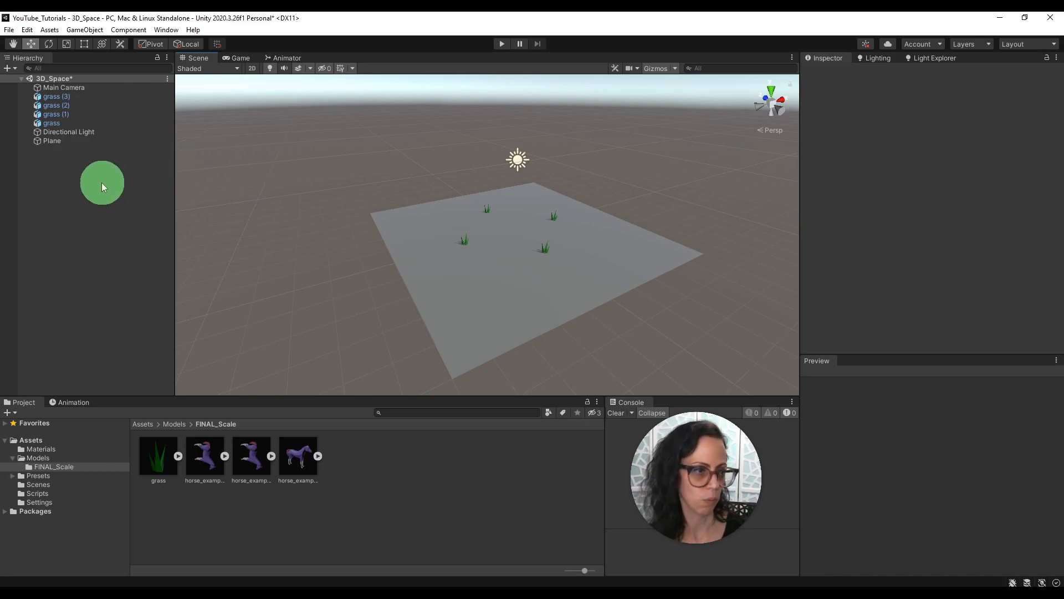
# Step: Create a Cube and raise it along the green arrow until it rests on the plane
pyautogui.rightClick(102, 187)
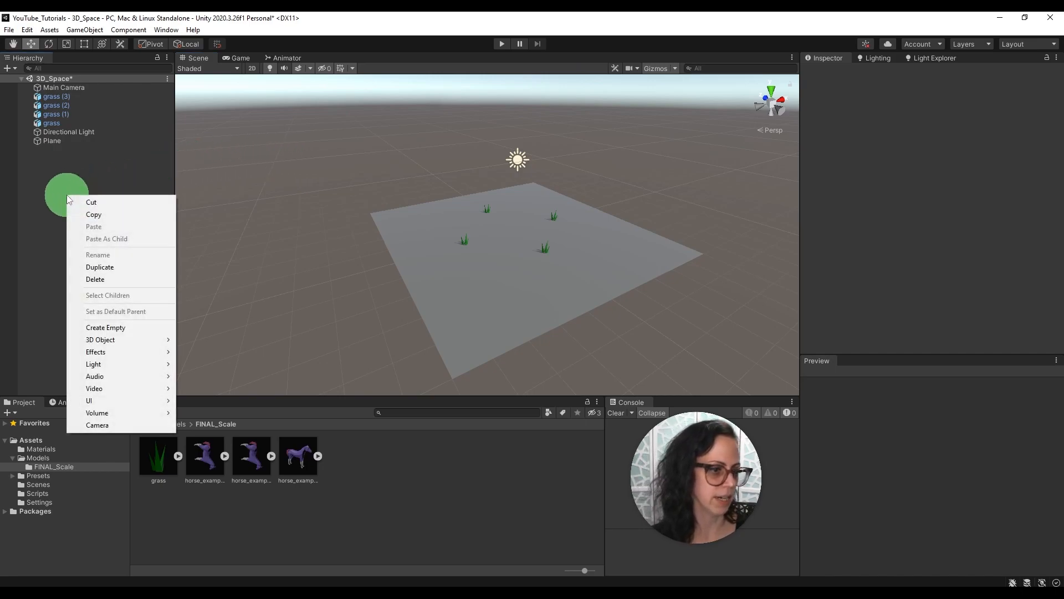
pyautogui.moveTo(99, 339)
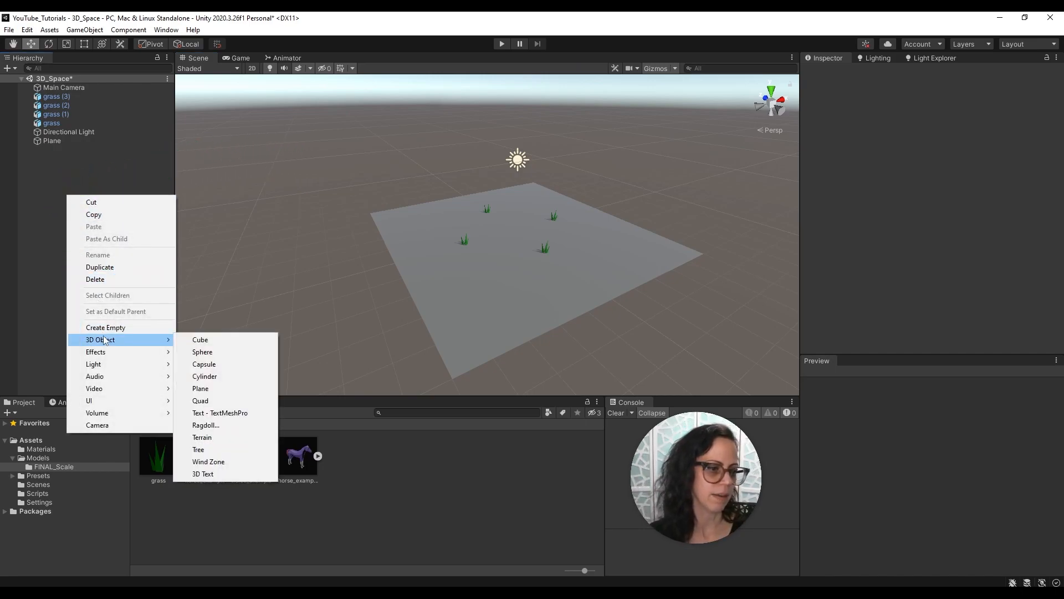
pyautogui.click(200, 339)
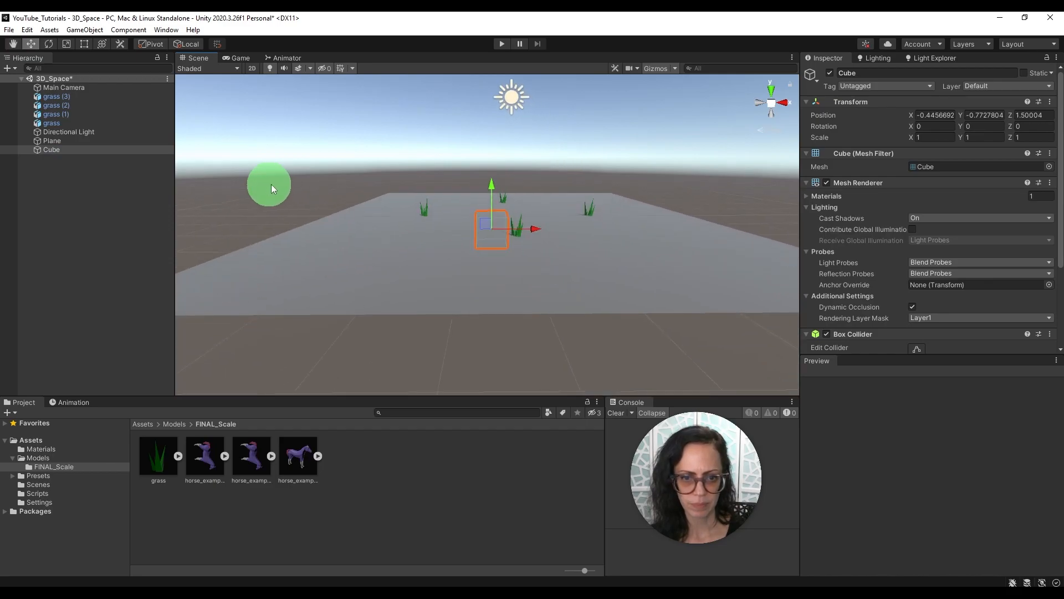
pyautogui.moveTo(272, 190); pyautogui.dragTo(421, 193)
pyautogui.write('-0.42')
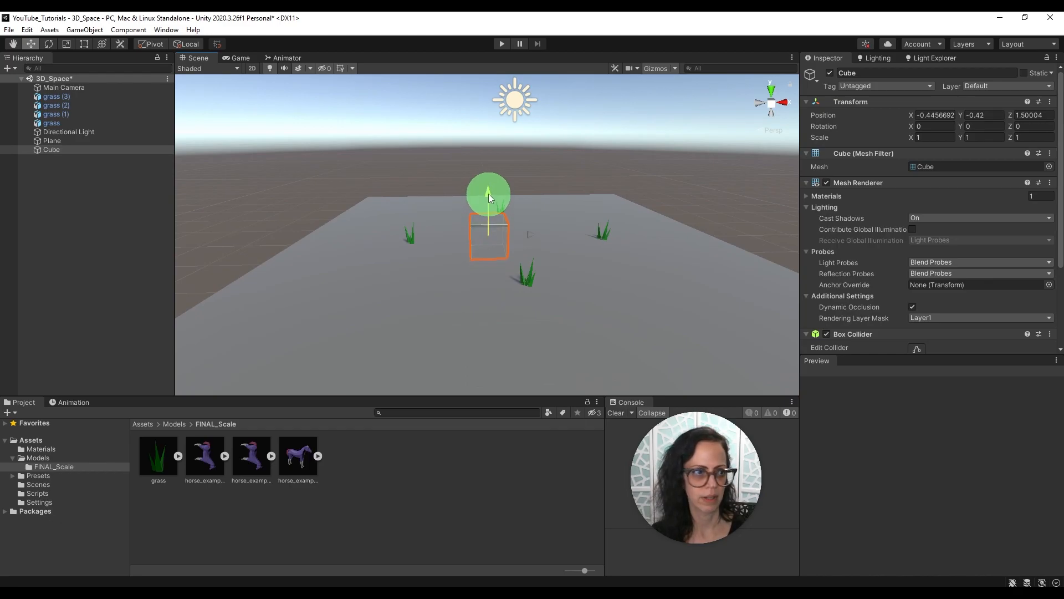
pyautogui.moveTo(487, 192); pyautogui.dragTo(490, 168)
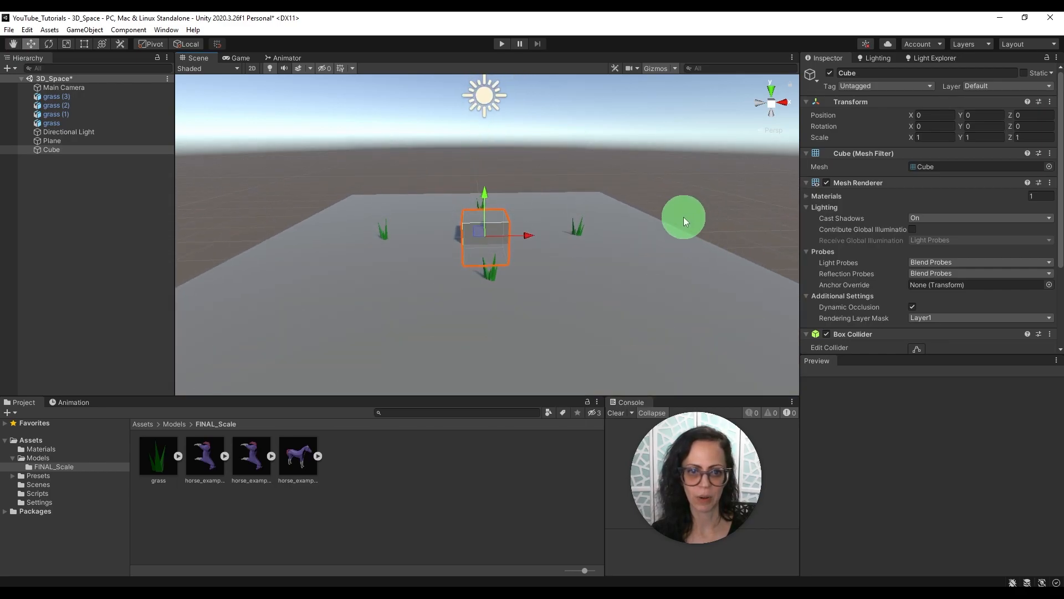
pyautogui.moveTo(483, 193); pyautogui.dragTo(486, 182)
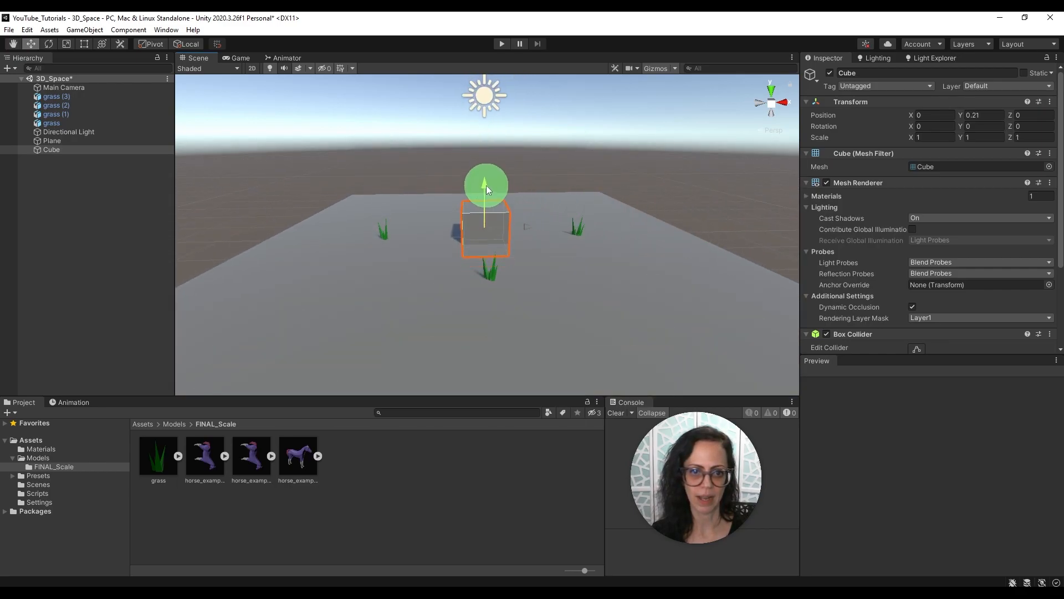
pyautogui.moveTo(486, 187); pyautogui.dragTo(488, 176)
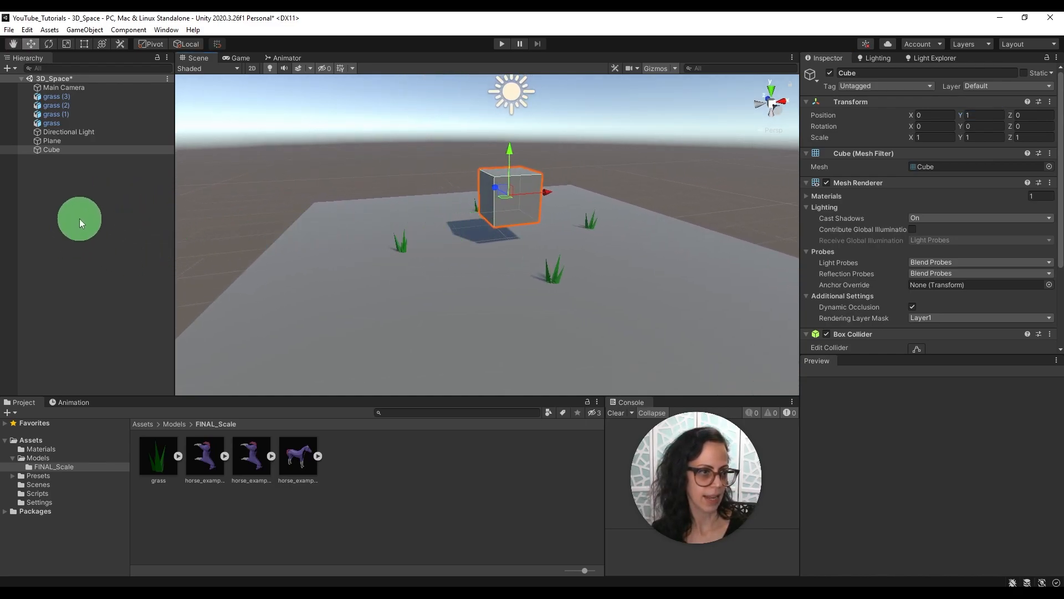
# Step: Duplicate the Cube, reset Cube (1)'s position, and drag it sideways beside the original
pyautogui.rightClick(78, 223)
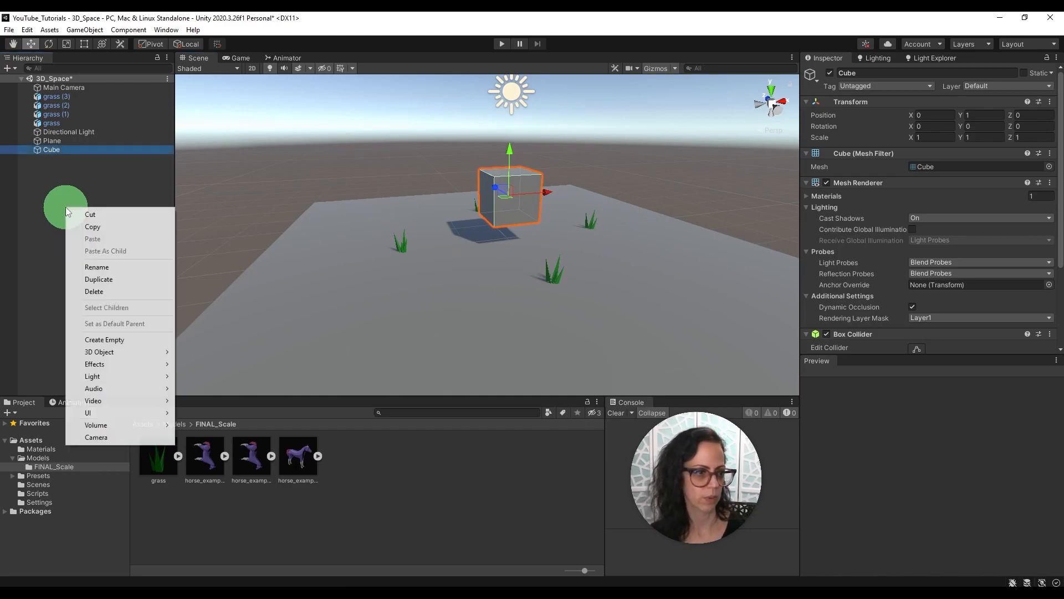
pyautogui.moveTo(104, 339)
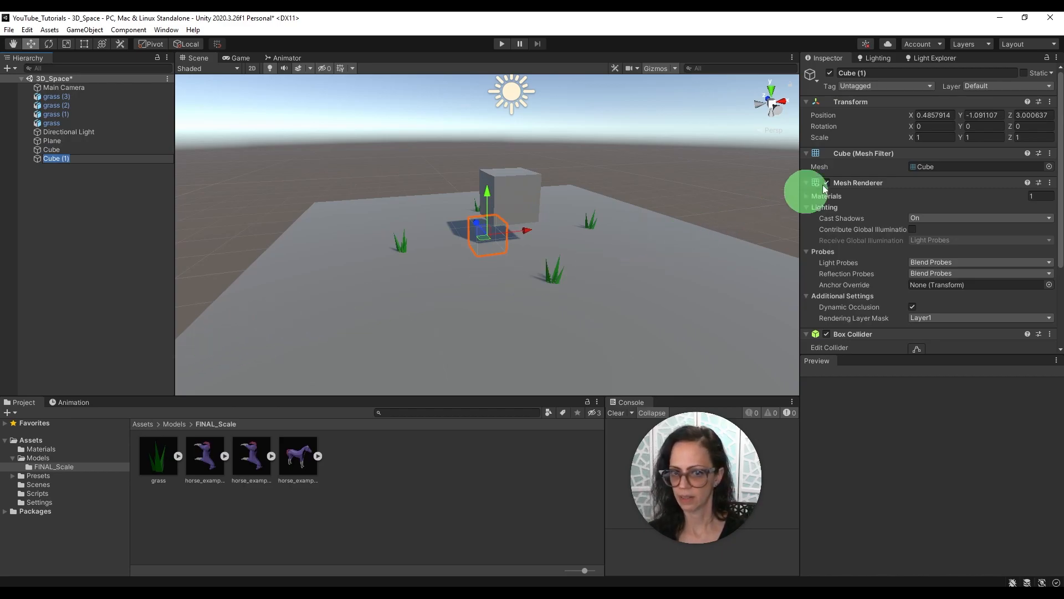
pyautogui.click(1038, 102)
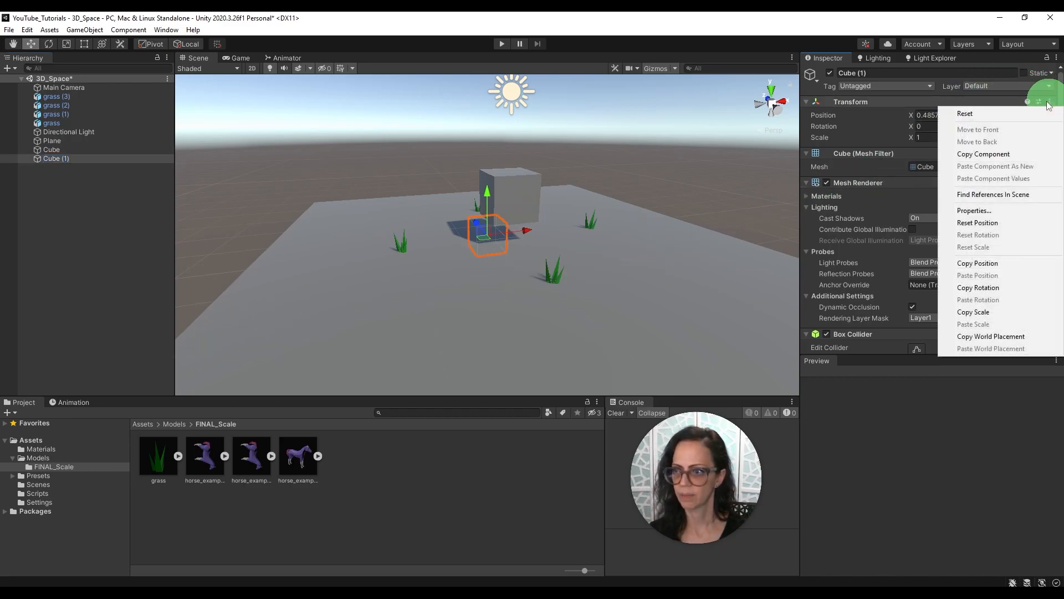
pyautogui.click(964, 114)
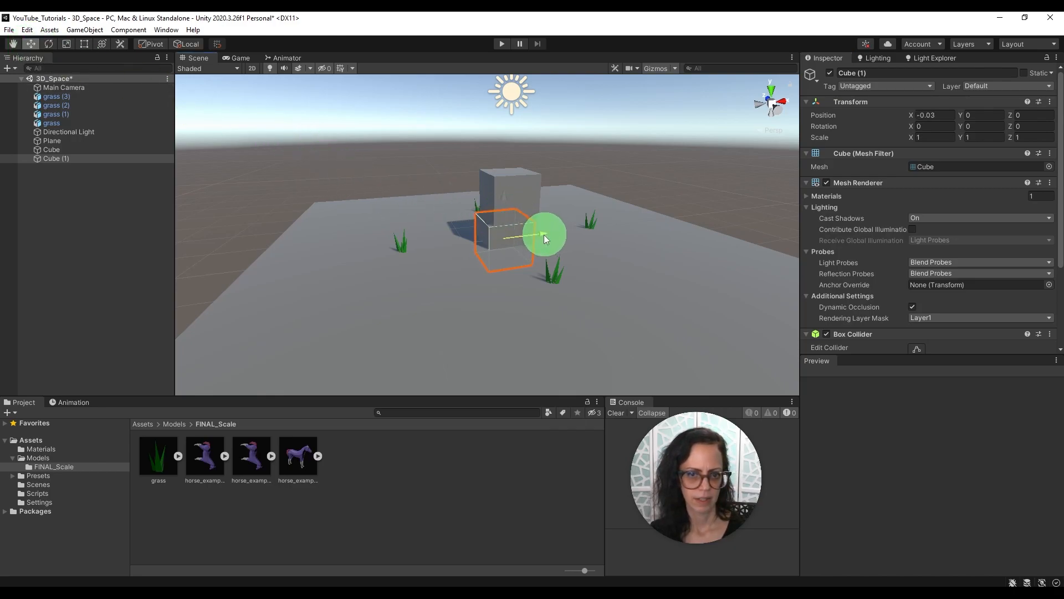
pyautogui.moveTo(547, 238); pyautogui.dragTo(352, 179)
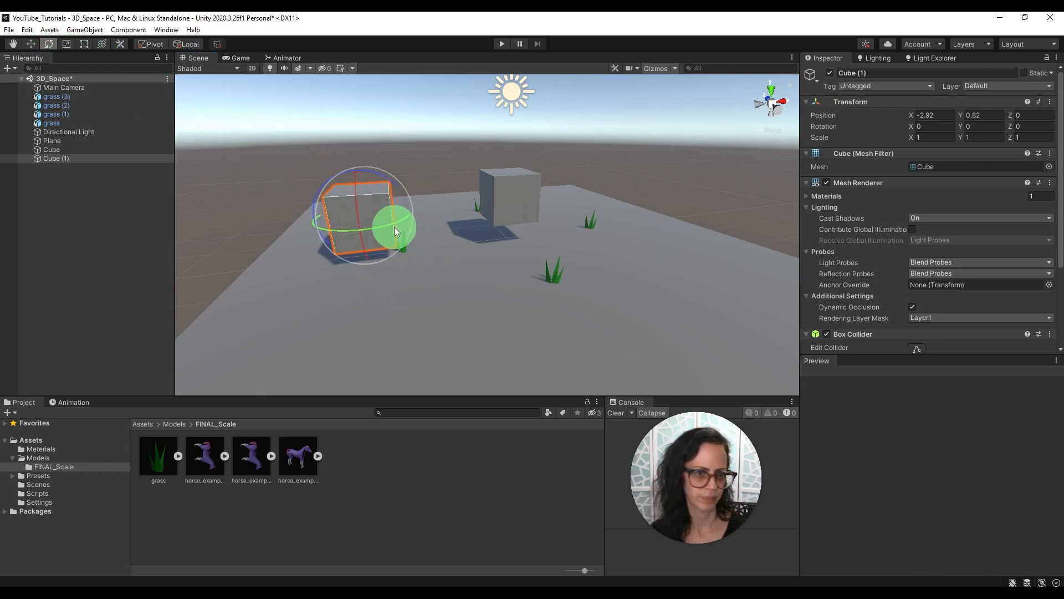
# Step: Rotate Cube (1) about 32 degrees on Y and scale it slightly smaller
pyautogui.moveTo(393, 228); pyautogui.dragTo(427, 214)
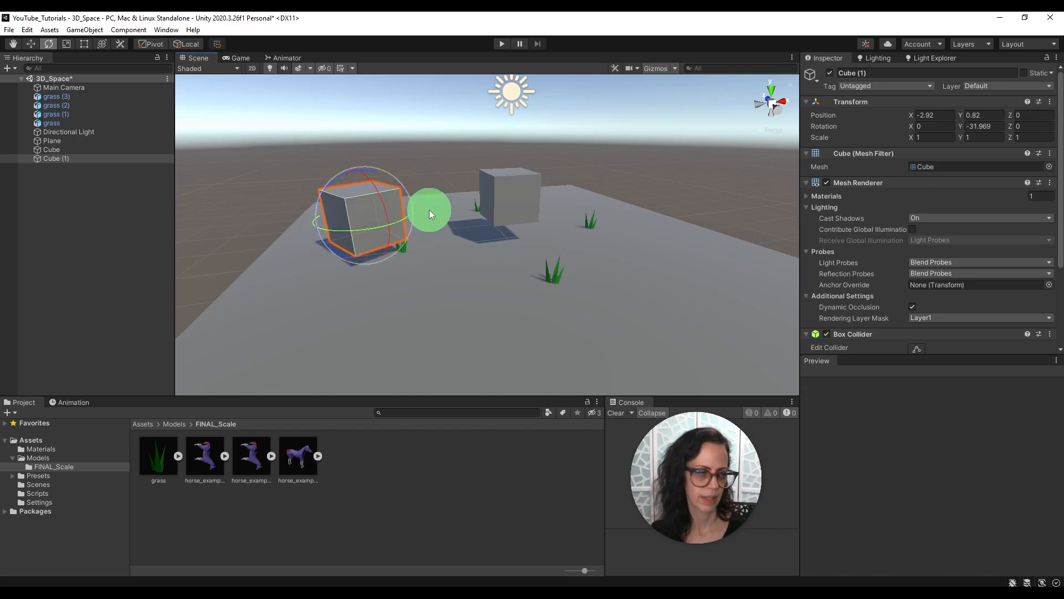
pyautogui.click(66, 44)
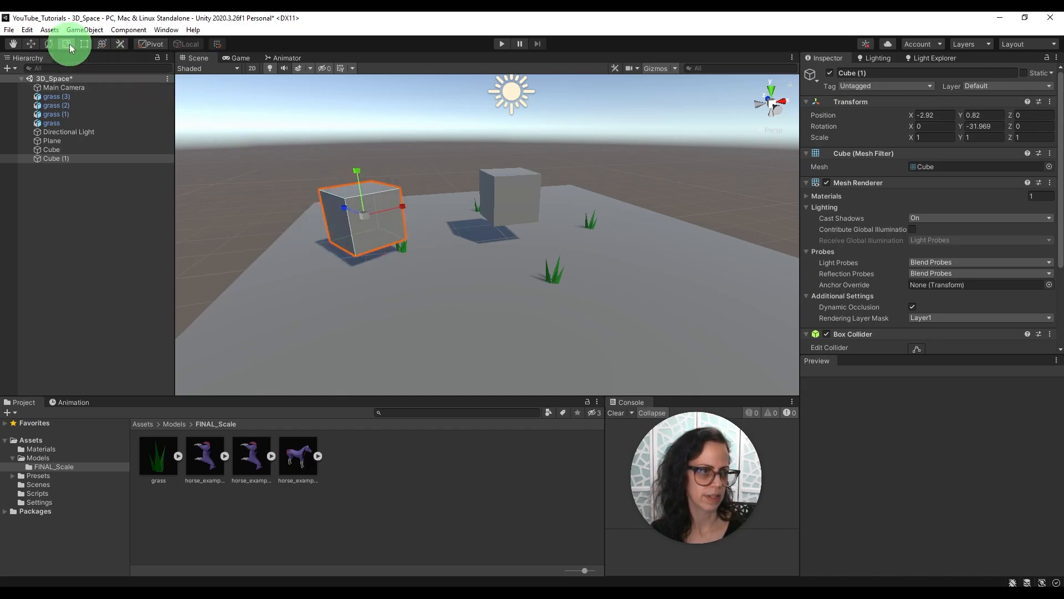
pyautogui.click(67, 43)
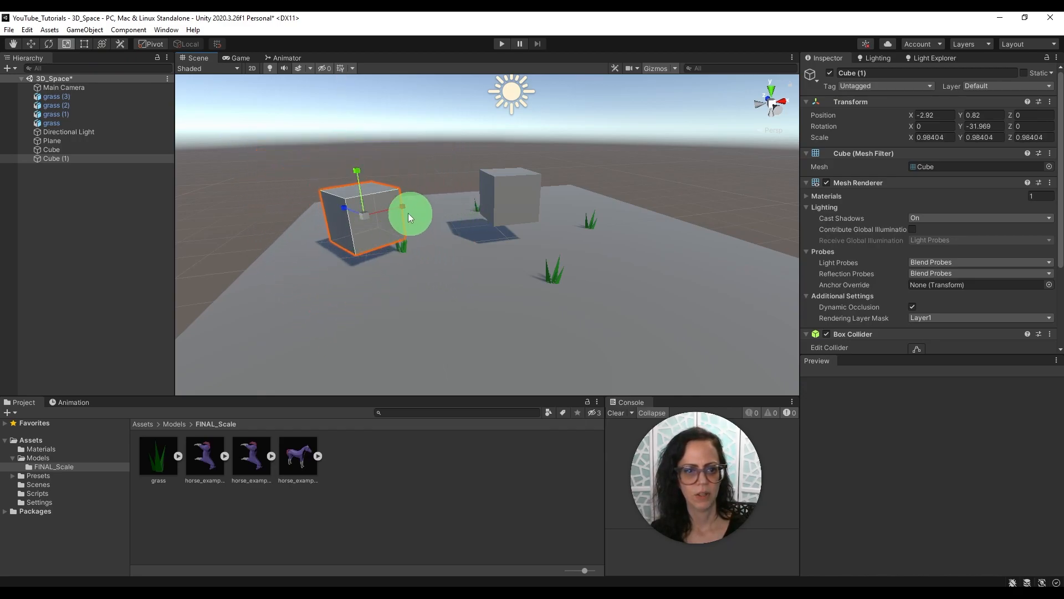
pyautogui.moveTo(407, 216); pyautogui.dragTo(475, 185)
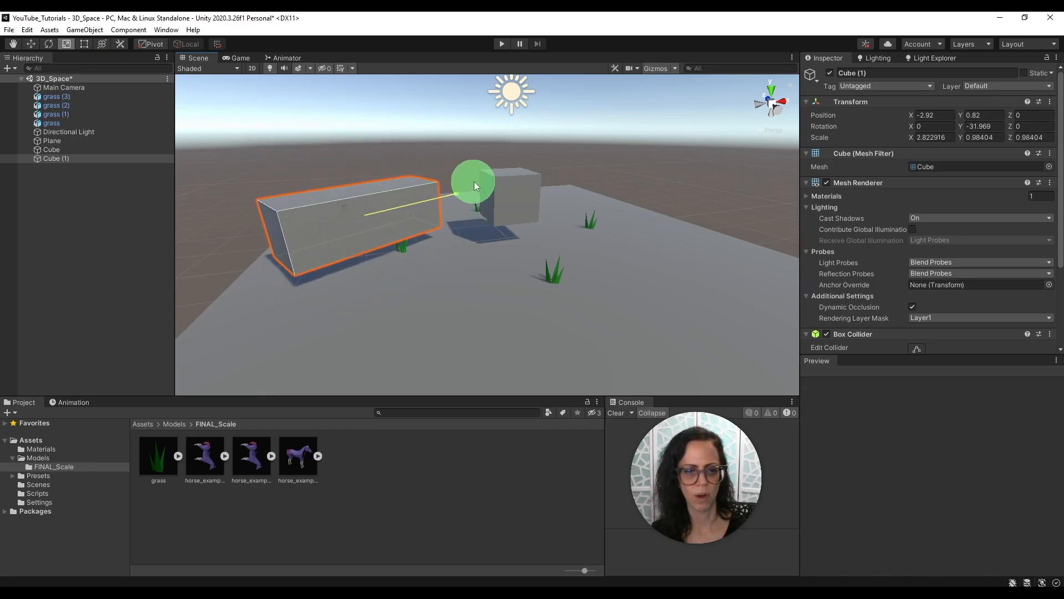
pyautogui.moveTo(473, 178); pyautogui.dragTo(357, 169)
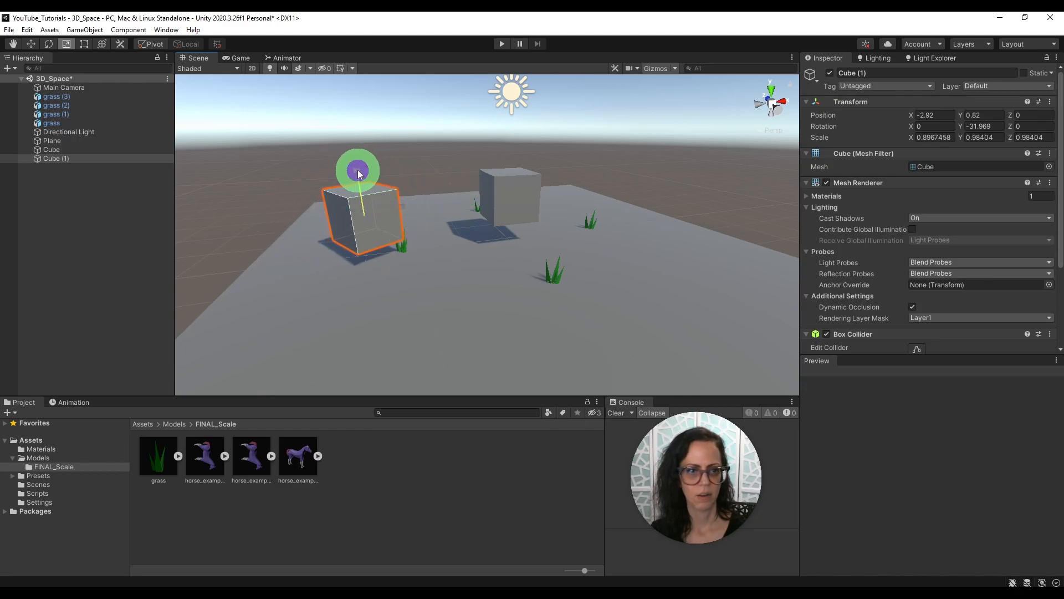
pyautogui.moveTo(358, 169); pyautogui.dragTo(306, 212)
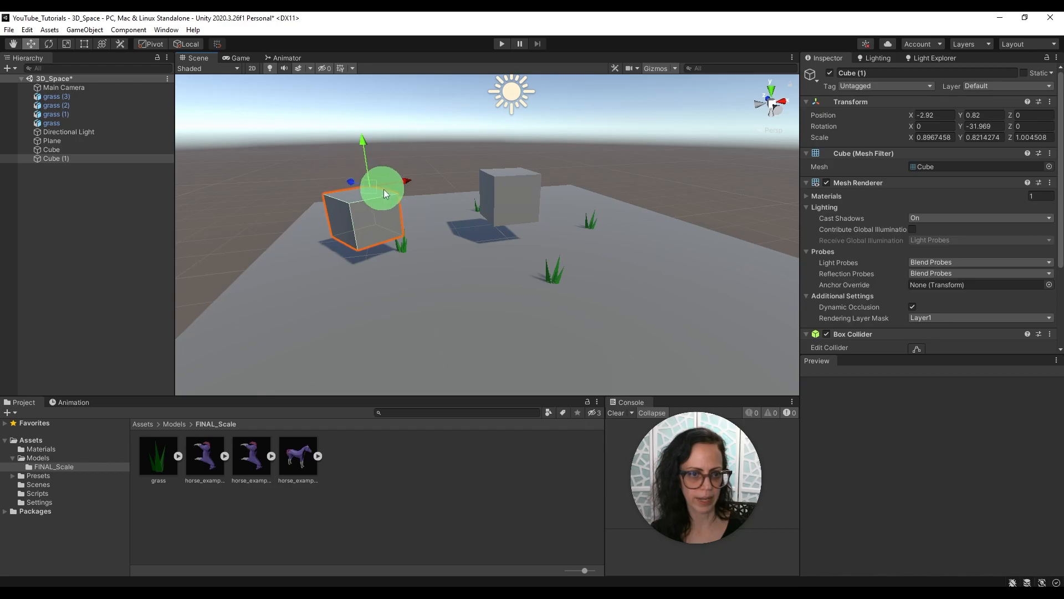
# Step: Vertex-snap Cube (1) onto the top corner of the original Cube
pyautogui.moveTo(383, 194); pyautogui.dragTo(380, 238)
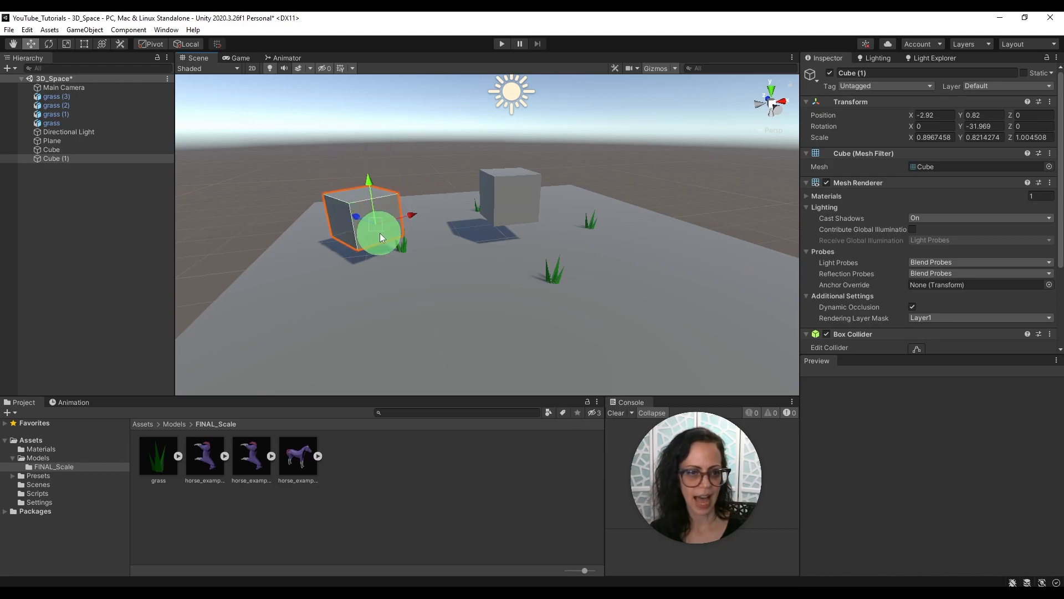
pyautogui.moveTo(380, 234); pyautogui.dragTo(420, 221)
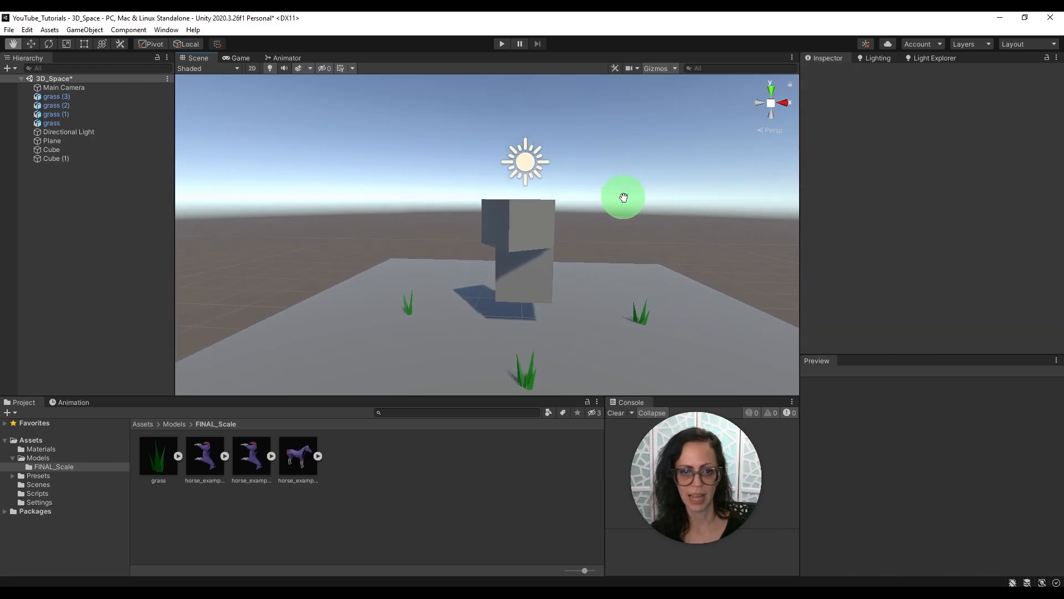
pyautogui.moveTo(623, 197); pyautogui.dragTo(683, 191)
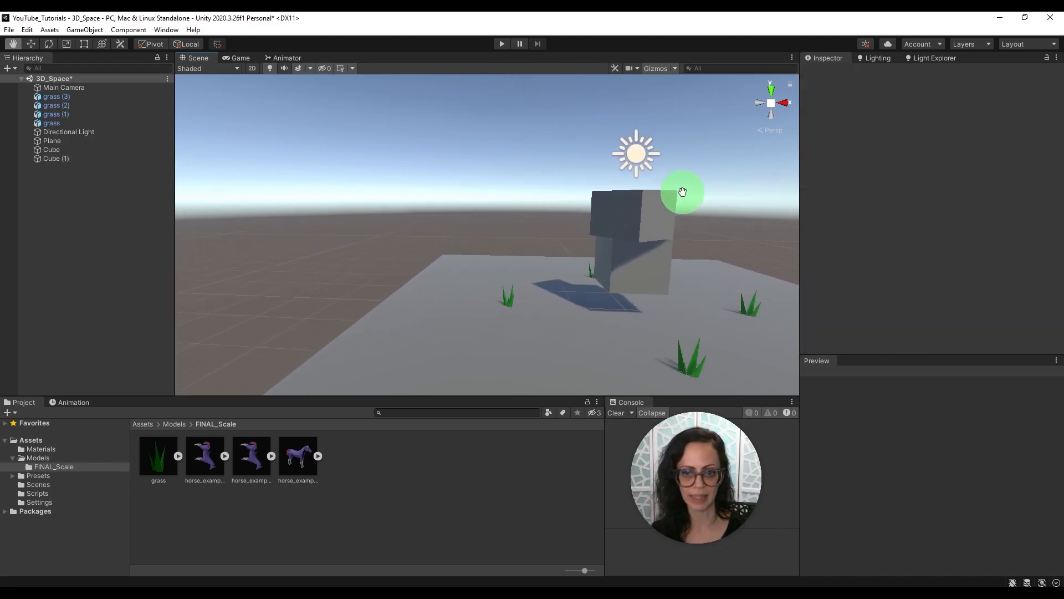